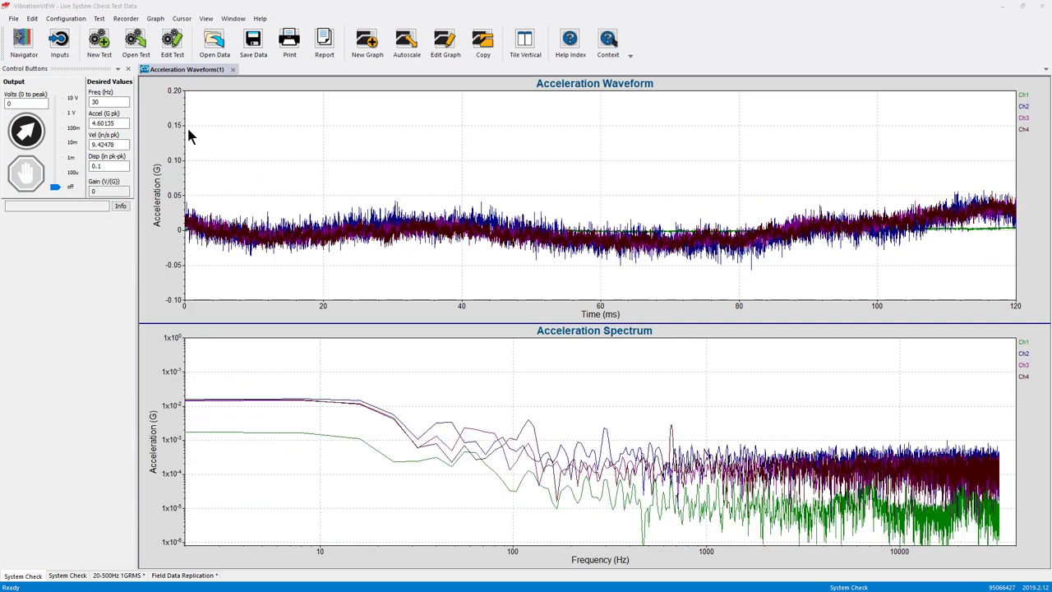
# Show the E-Mail Notification settings in the System Configuration dialog
pyautogui.click(65, 18)
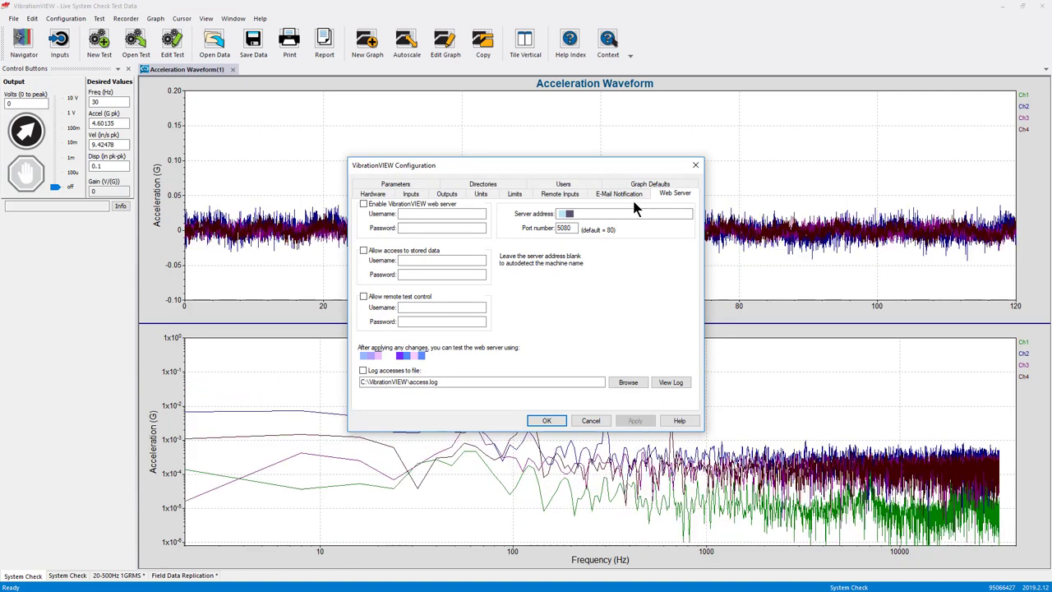
pyautogui.click(618, 194)
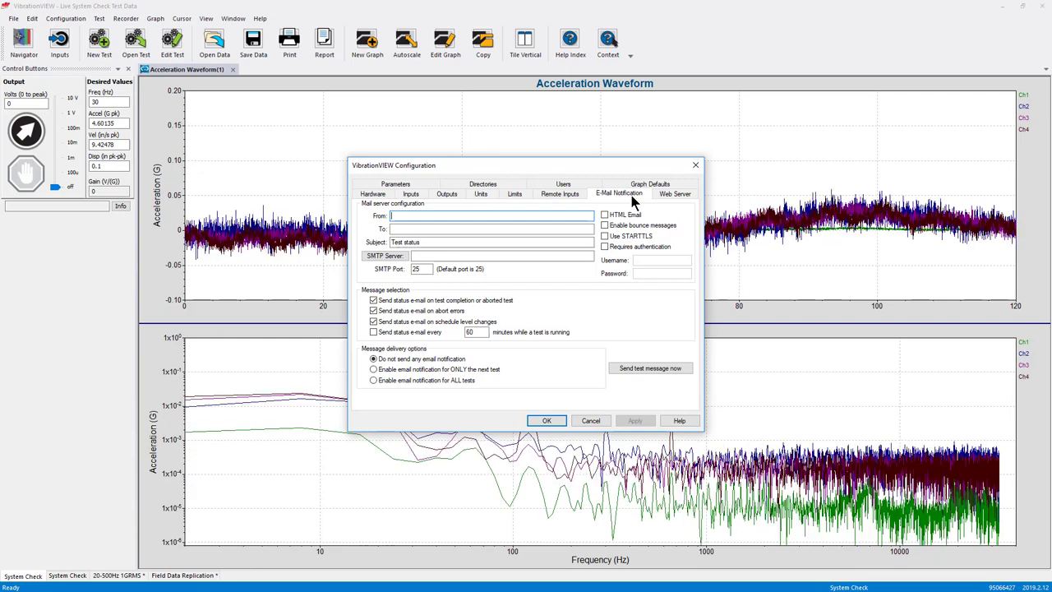
# Show the Web Server settings, with the web server option still unchecked
pyautogui.click(674, 194)
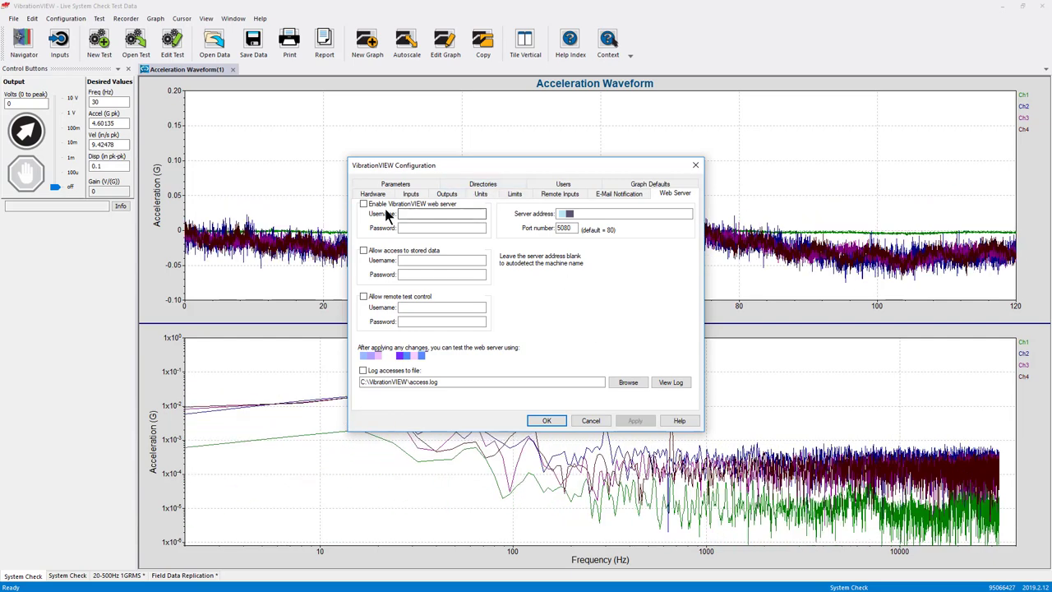
# Enable the web server with user VR1 and a password, and allow stored-data access
pyautogui.click(365, 203)
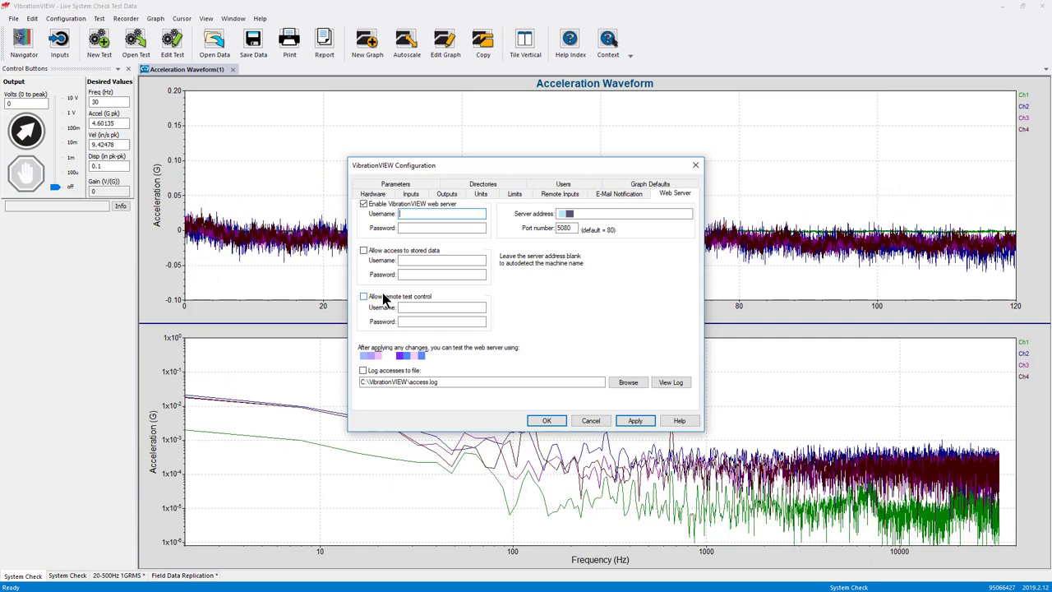
pyautogui.write('VR1')
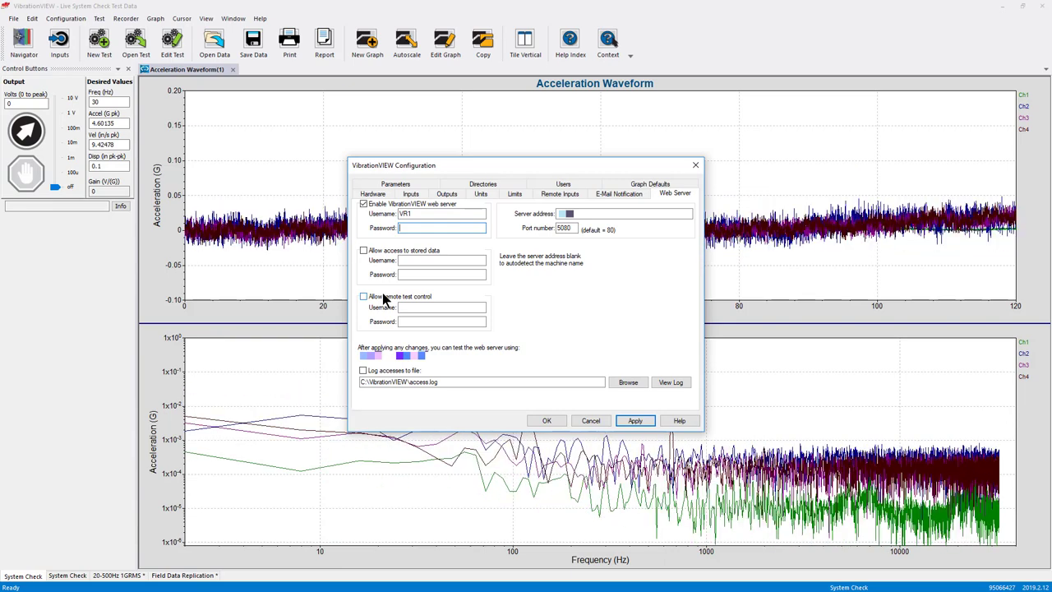
pyautogui.write('•••')
pyautogui.click(442, 260)
pyautogui.write('VR2')
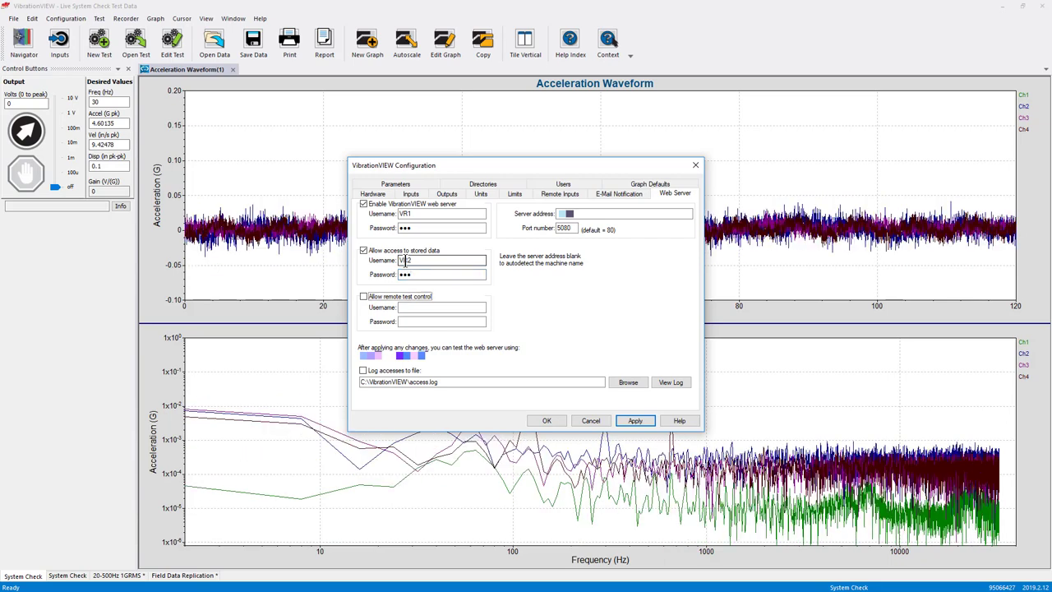
pyautogui.click(365, 296)
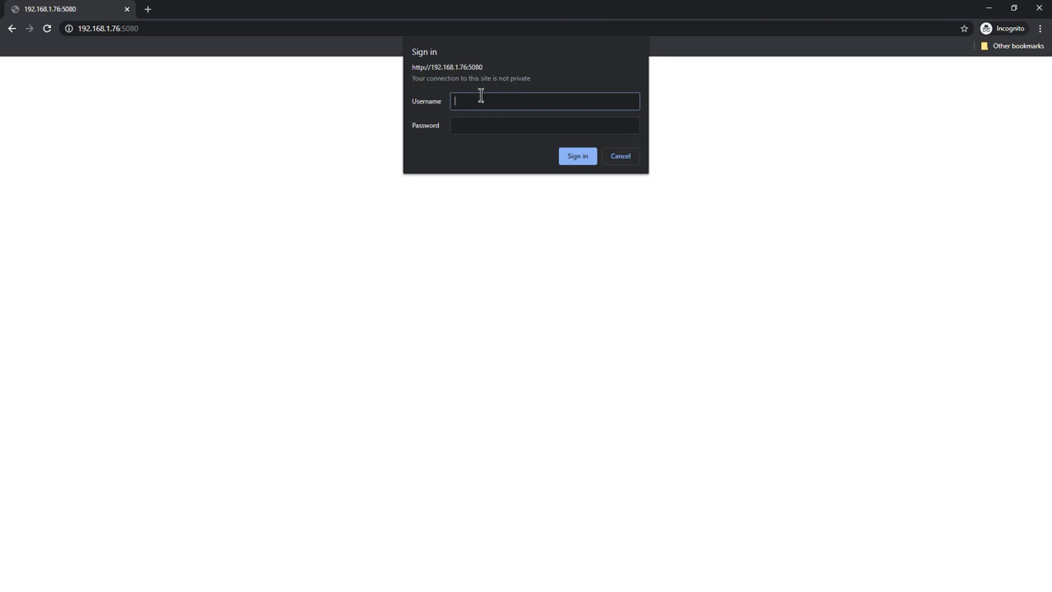
pyautogui.moveTo(487, 123)
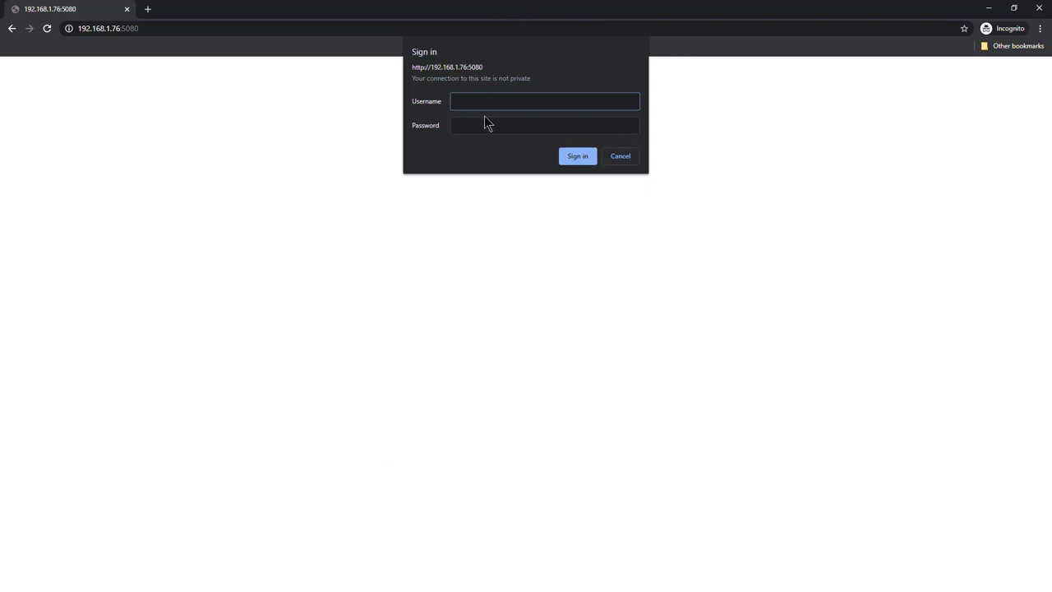
# Sign in to the Remote Interface as VR1 and show the live View and Control graphs
pyautogui.write('VR1')
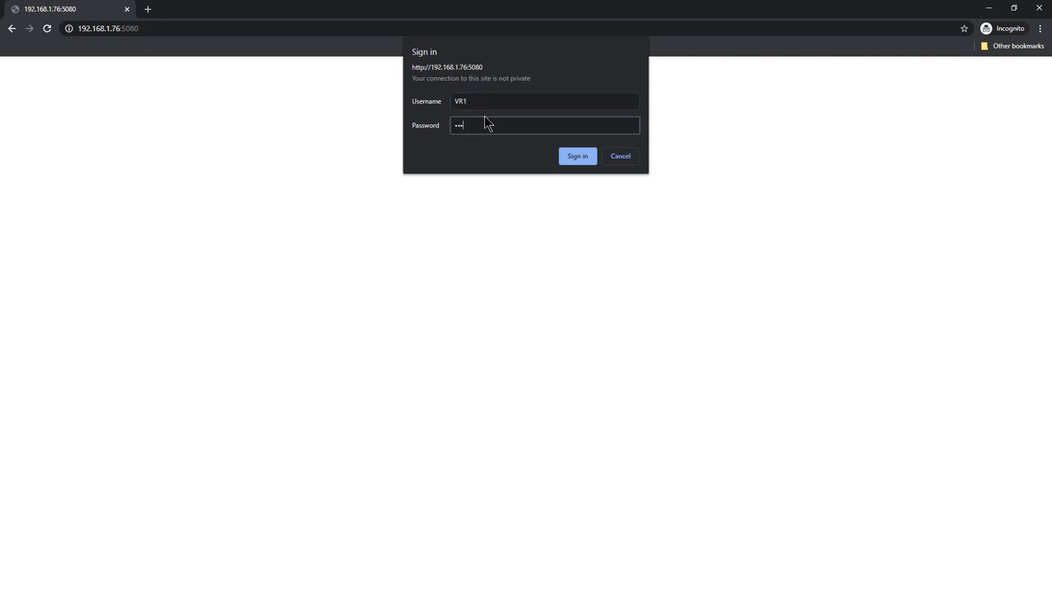
pyautogui.click(577, 156)
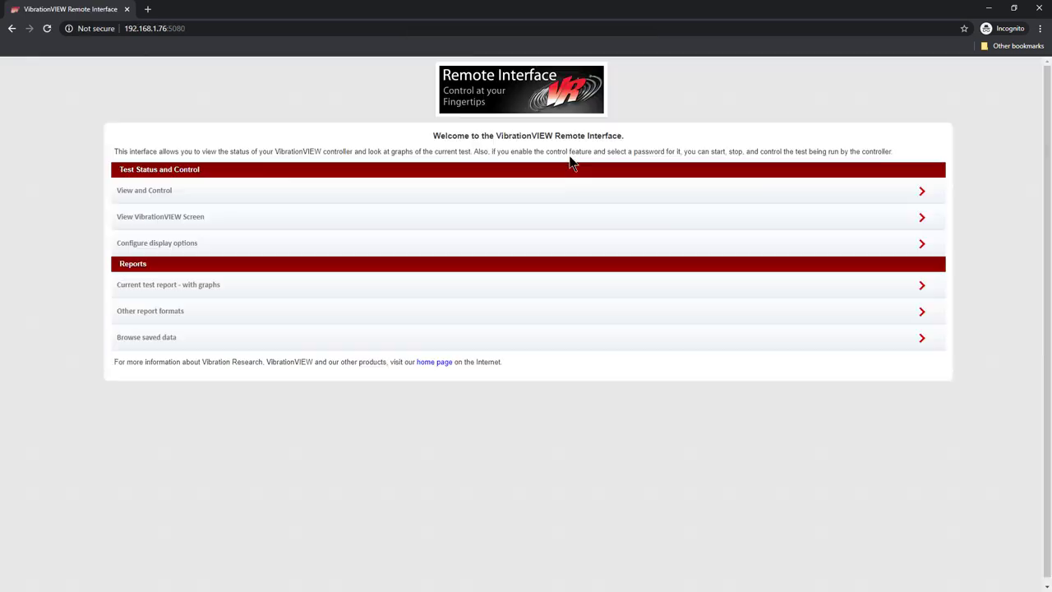
pyautogui.moveTo(184, 199)
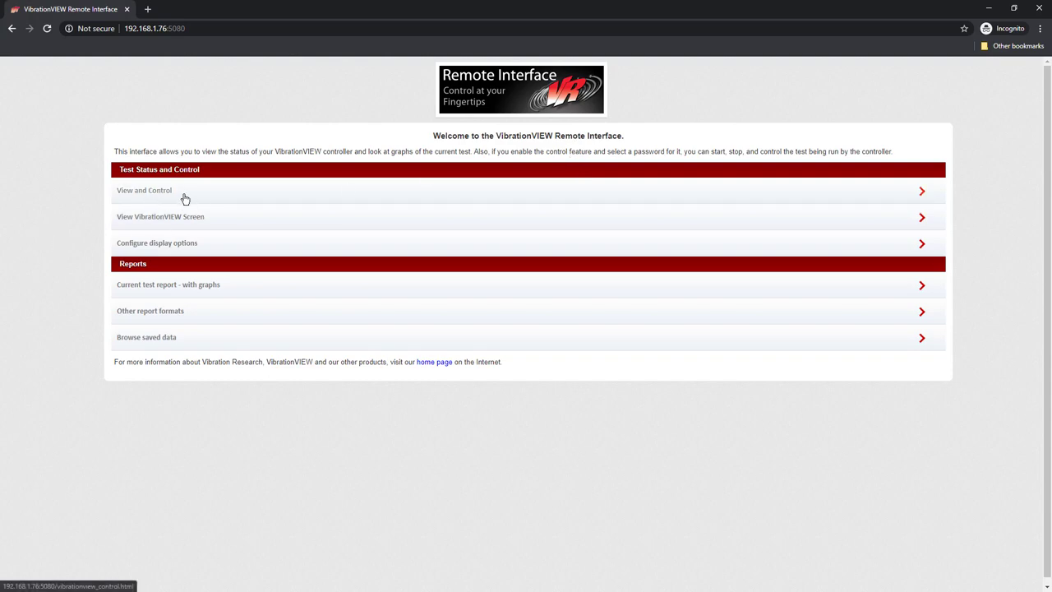
pyautogui.click(145, 190)
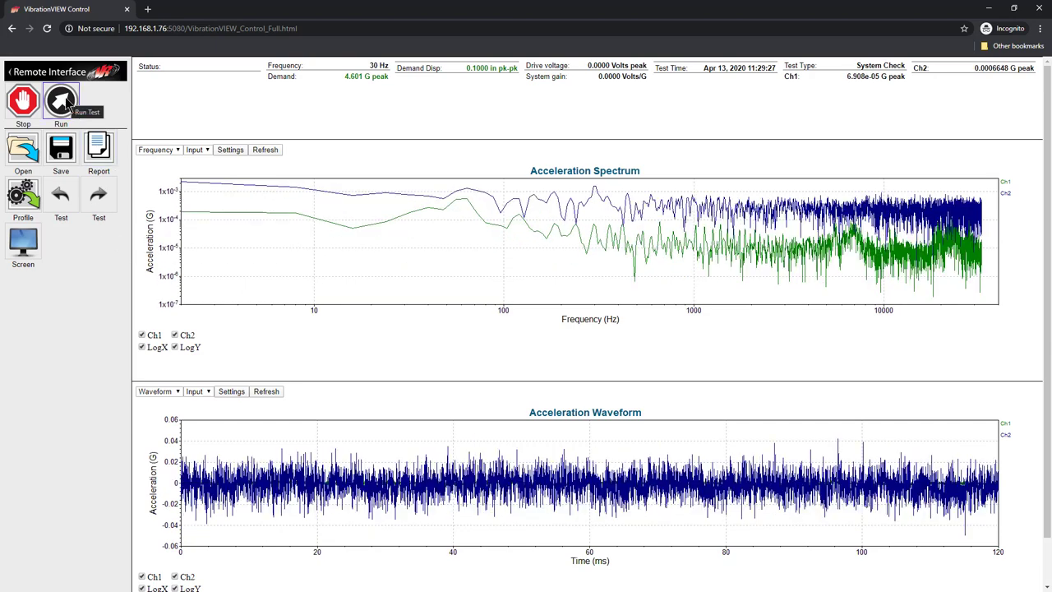
# Try Run, cancel its sign-in, then browse the saved data, which asks for a sign-in
pyautogui.click(63, 97)
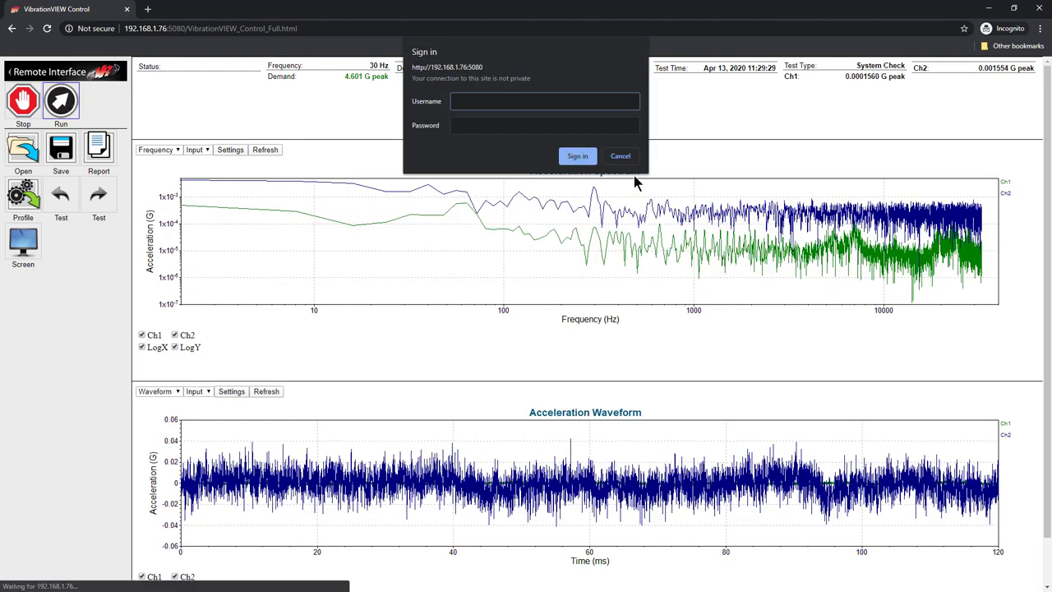
pyautogui.click(621, 156)
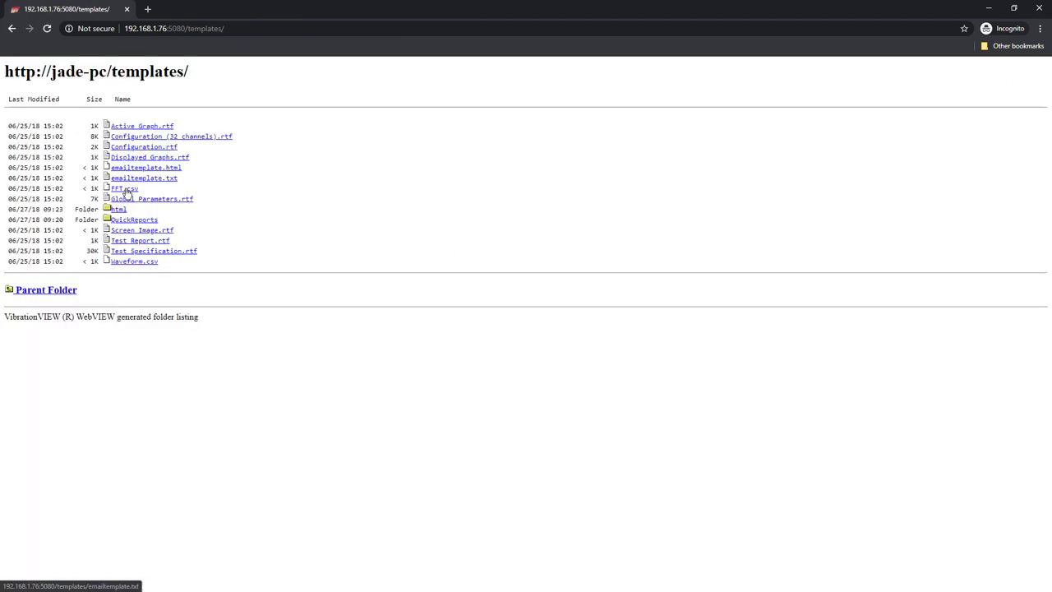
pyautogui.moveTo(129, 233)
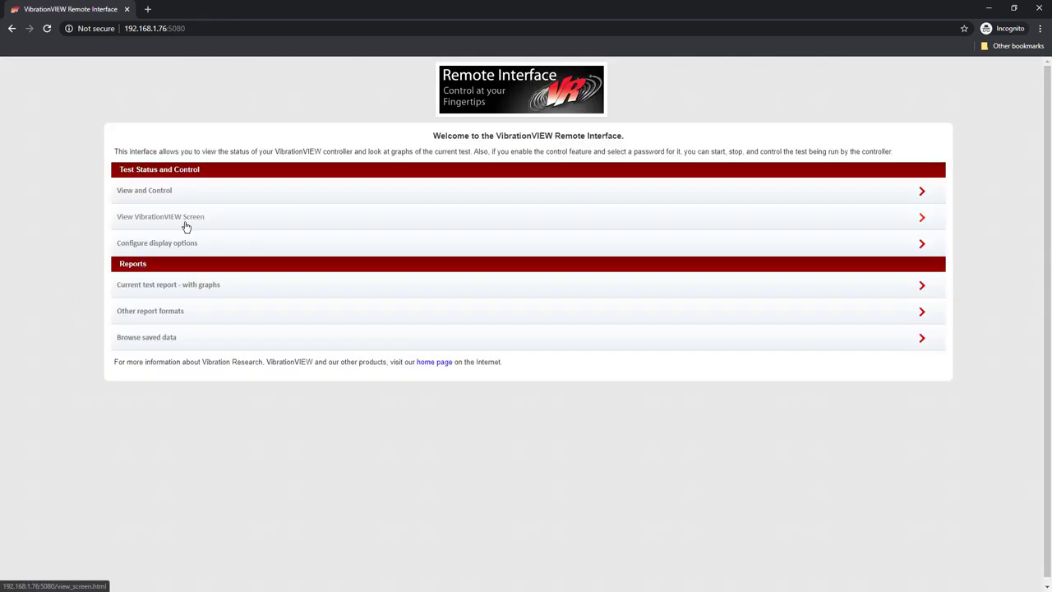
pyautogui.moveTo(161, 337)
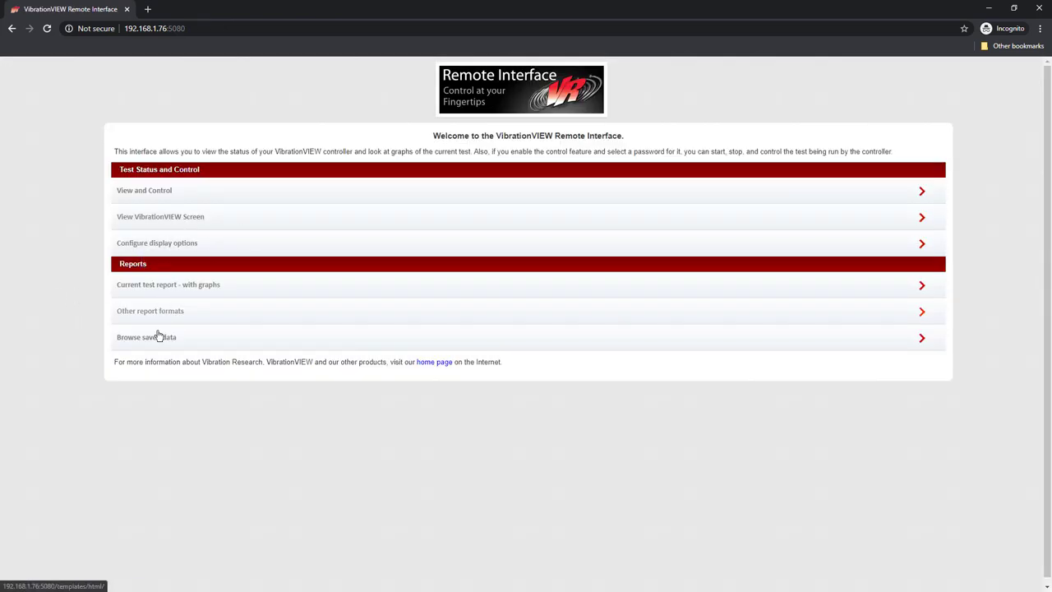
pyautogui.moveTo(165, 315)
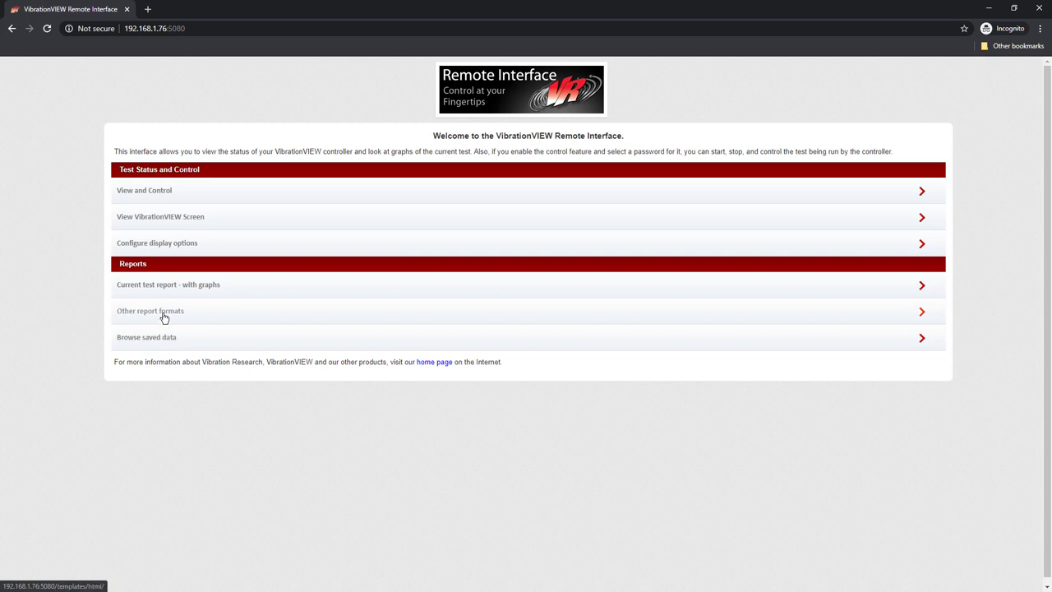
pyautogui.click(146, 337)
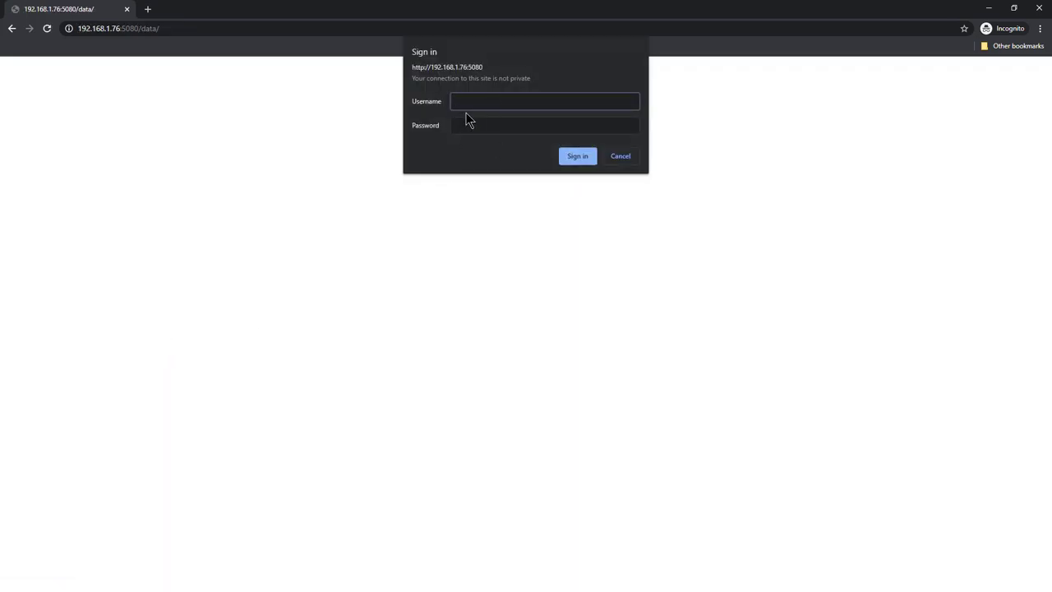
# Sign in as VR2 and open 2020Apr02-1134-0001.vrd from the 2020-04 folder with its spectral density report
pyautogui.write('VR2')
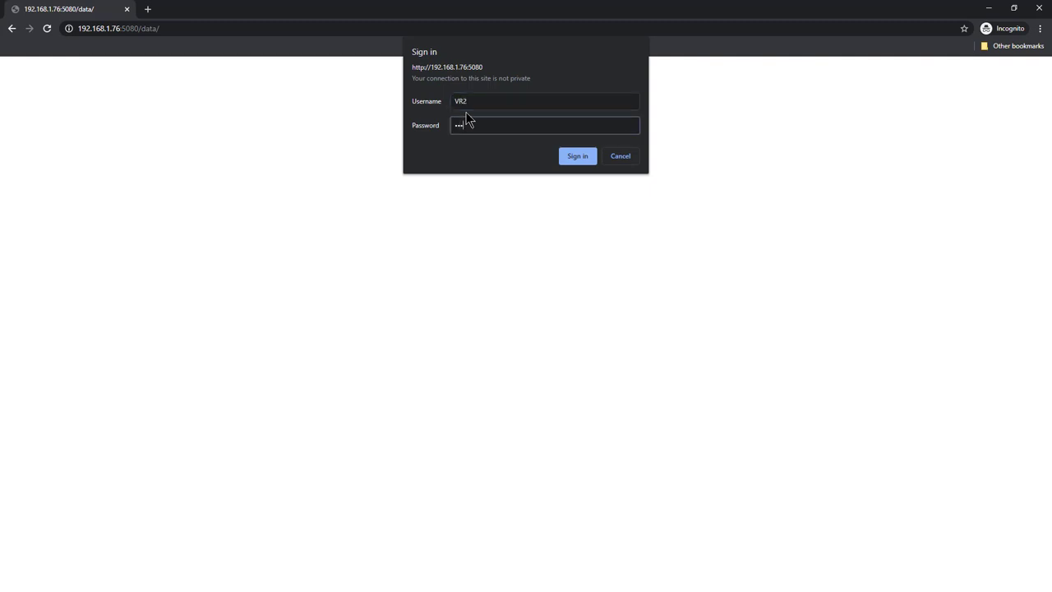
pyautogui.click(577, 156)
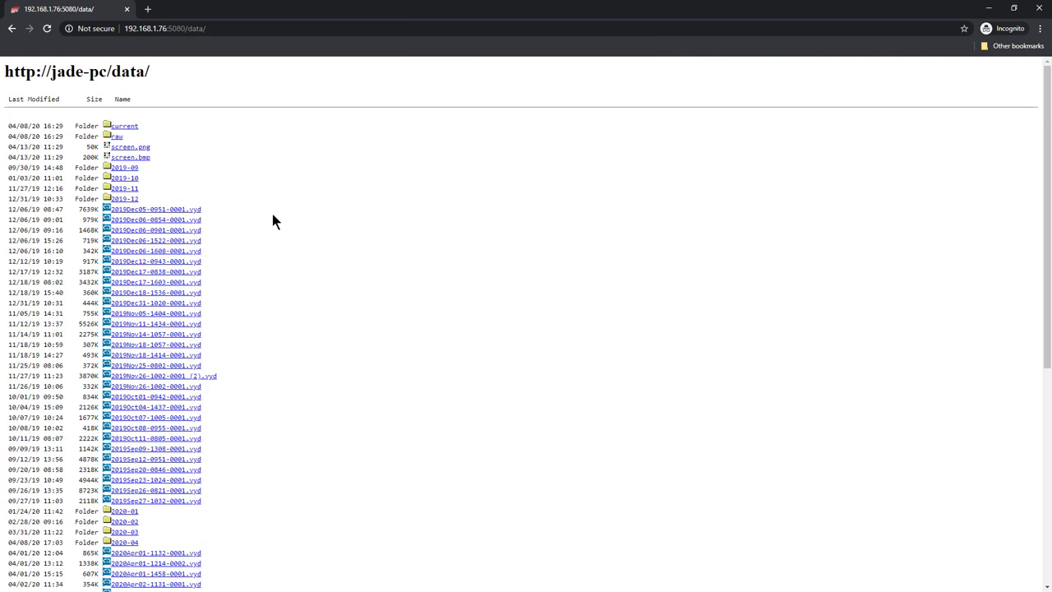
pyautogui.scroll(-3)
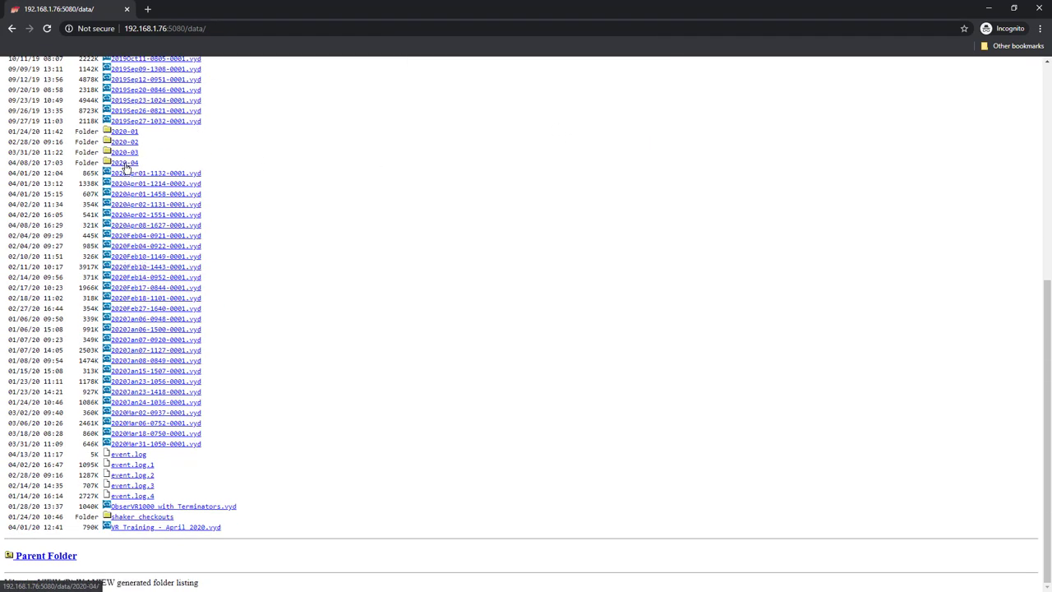
pyautogui.click(124, 163)
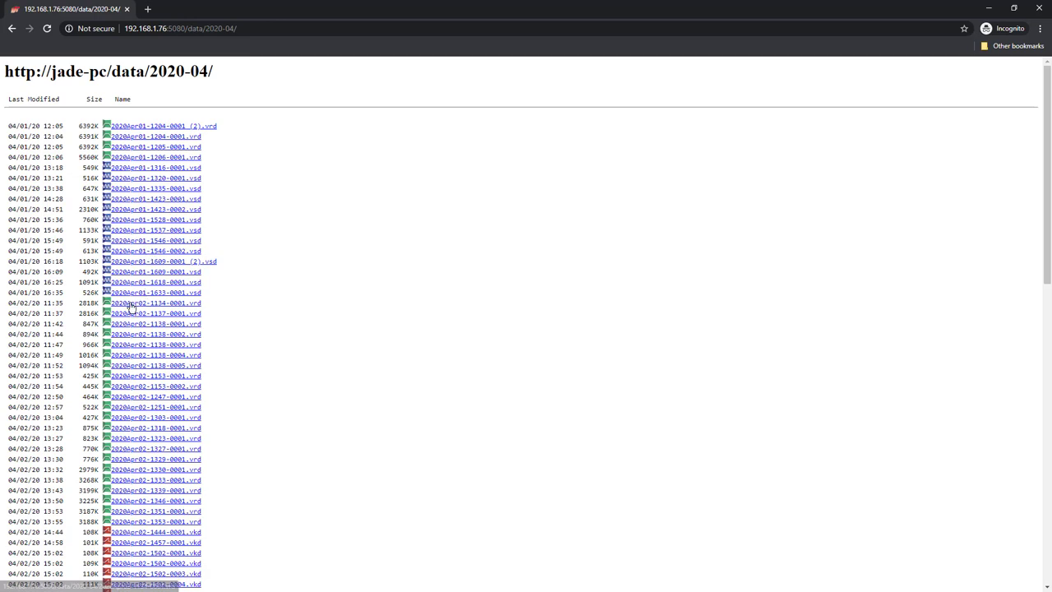
pyautogui.click(152, 303)
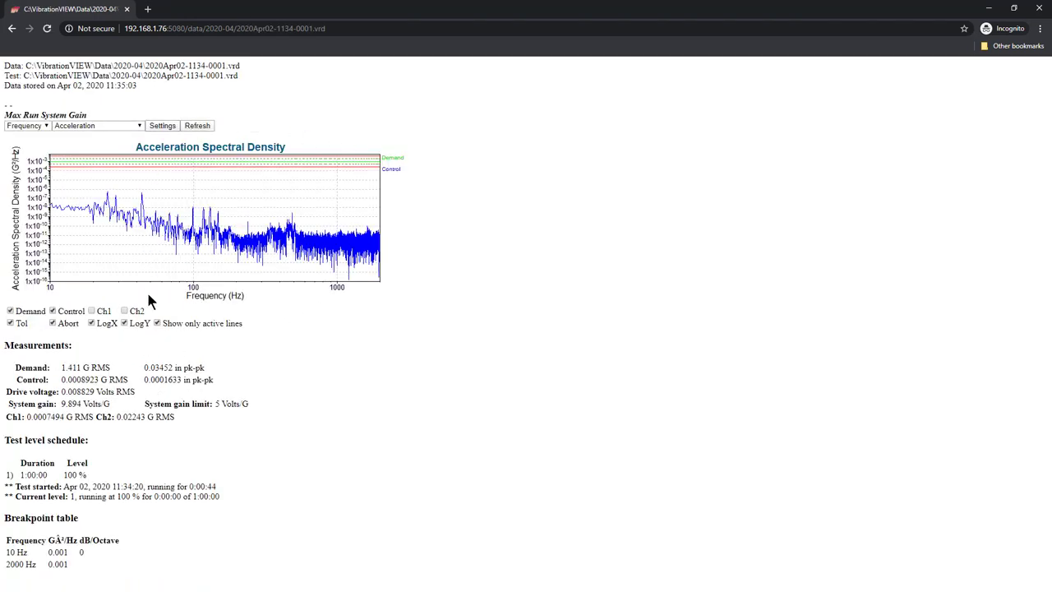
pyautogui.moveTo(151, 226)
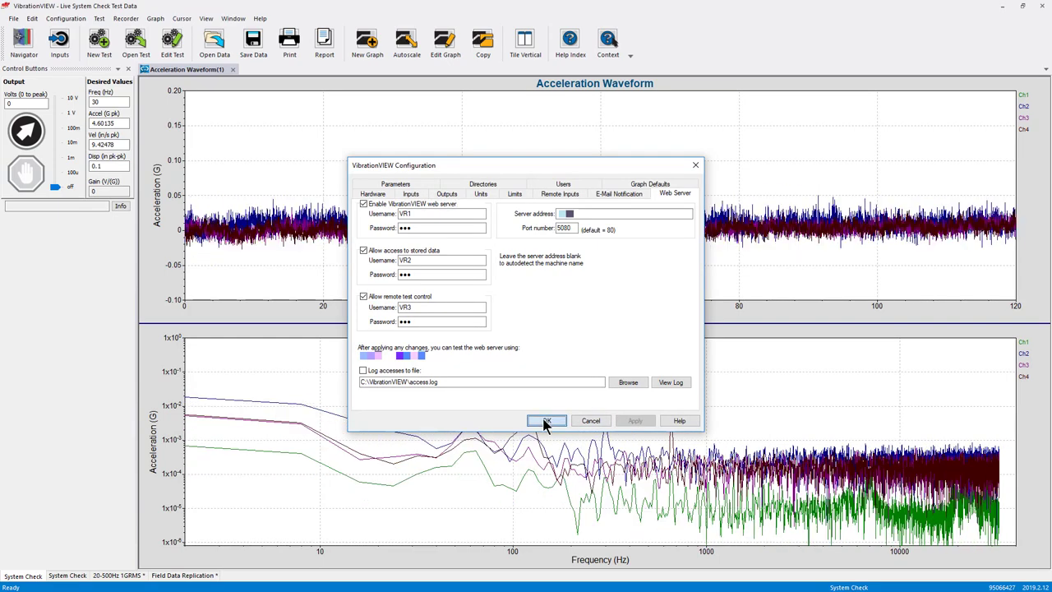
# Confirm the web server configuration with OK, returning to the live system check graphs
pyautogui.click(546, 420)
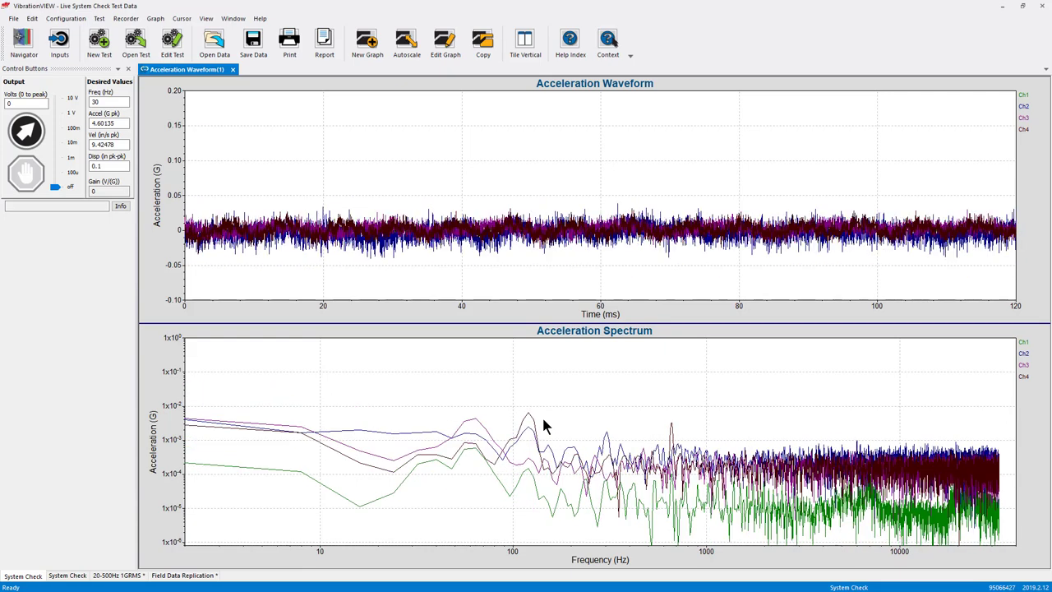
# Choose a System Configuration entry from the Configuration menu while the system check runs
pyautogui.click(92, 23)
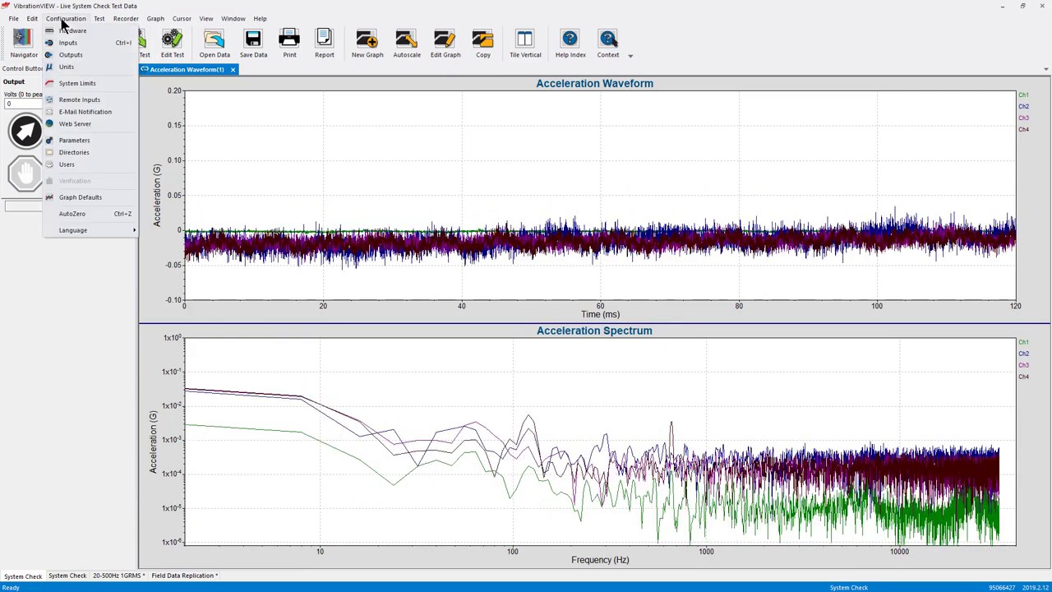
pyautogui.click(74, 123)
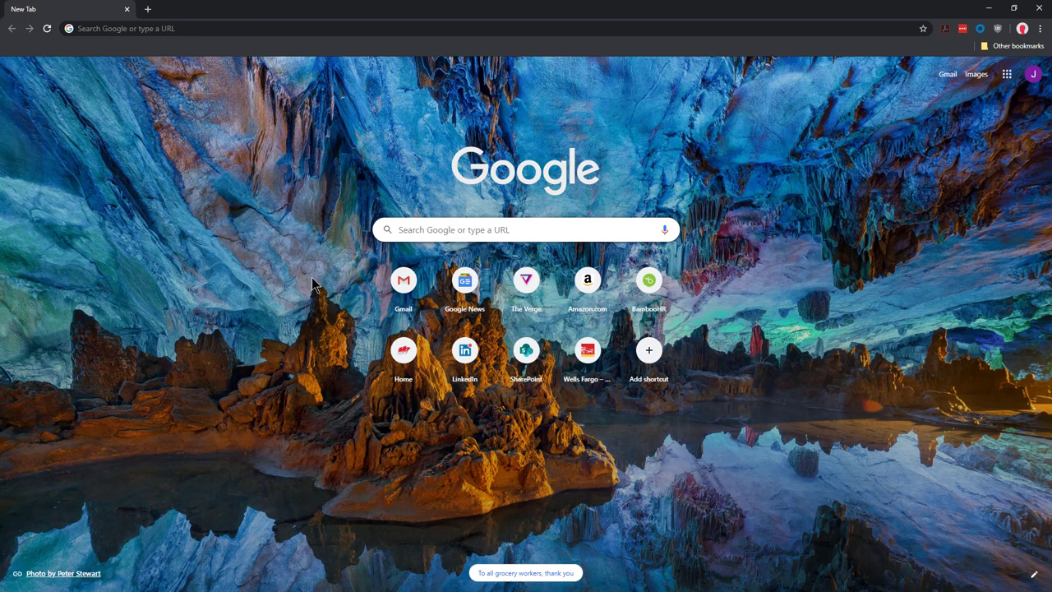
pyautogui.moveTo(146, 46)
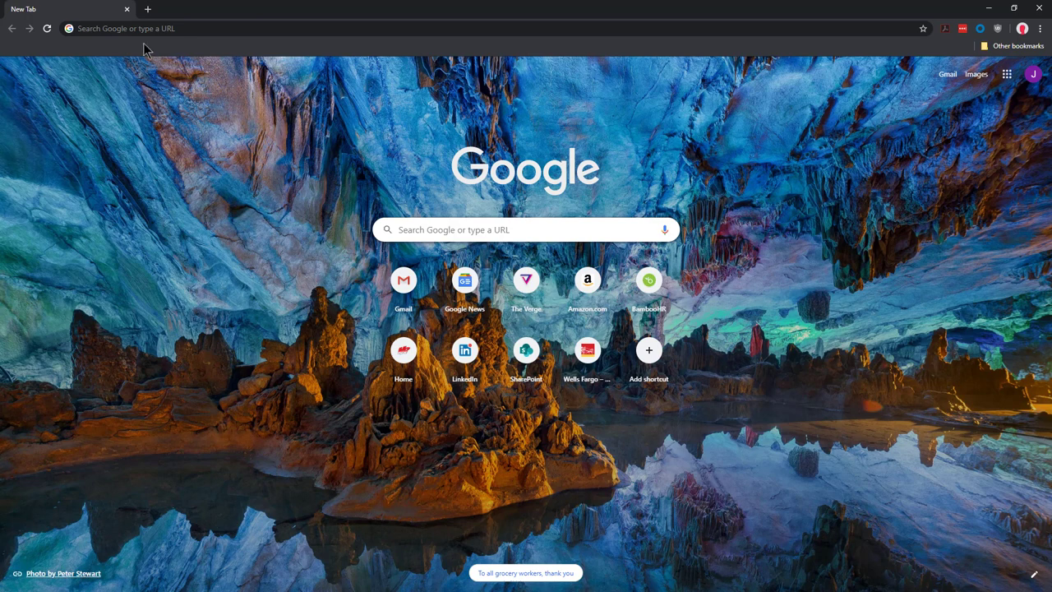
# Load youtube.com in the new tab, landing on YouTube Studio's live streaming page
pyautogui.write('youtube.com')
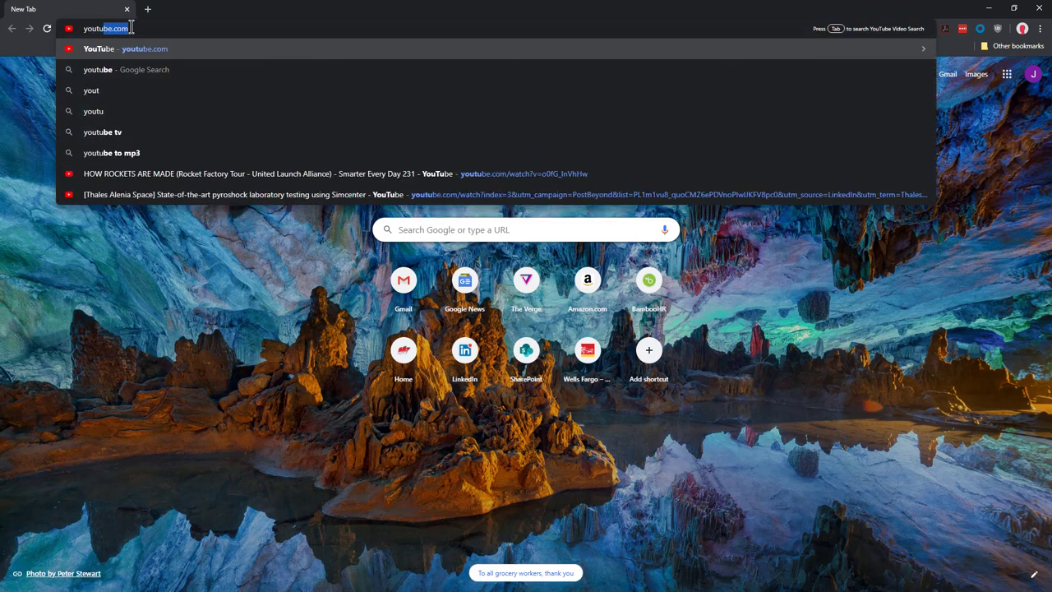
pyautogui.press('Enter')
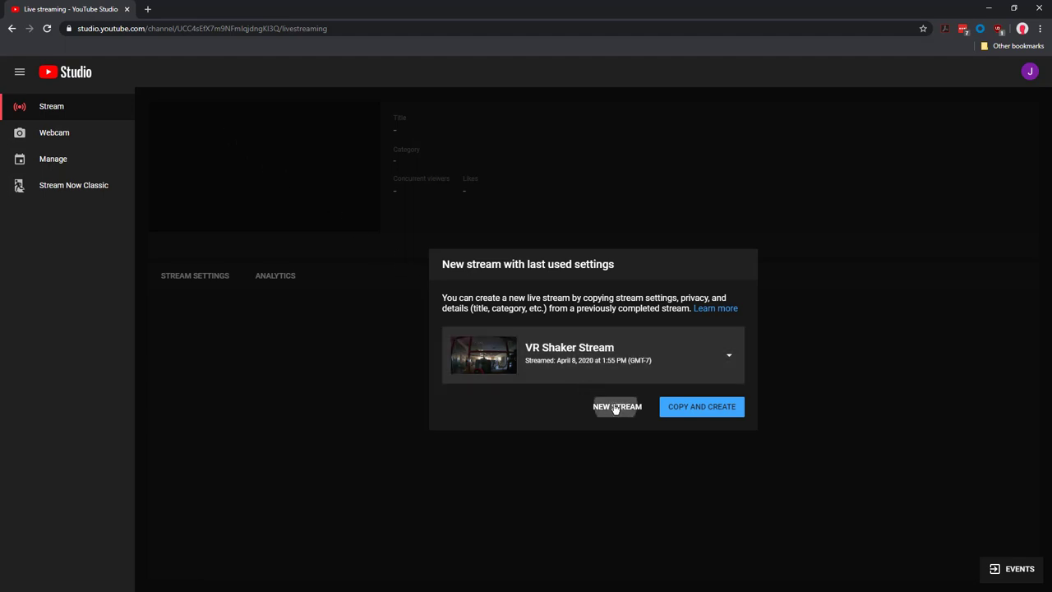
# Start a new stream titled VR Shaker Video Demonstration and set its visibility to Private
pyautogui.click(616, 406)
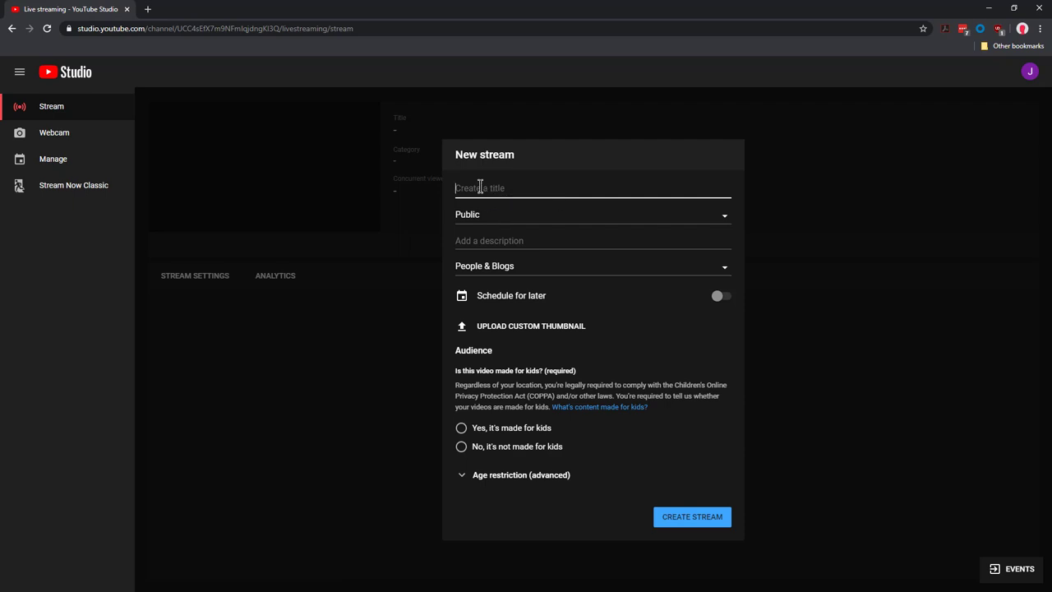
pyautogui.write('VR Shaker Video Demonstration')
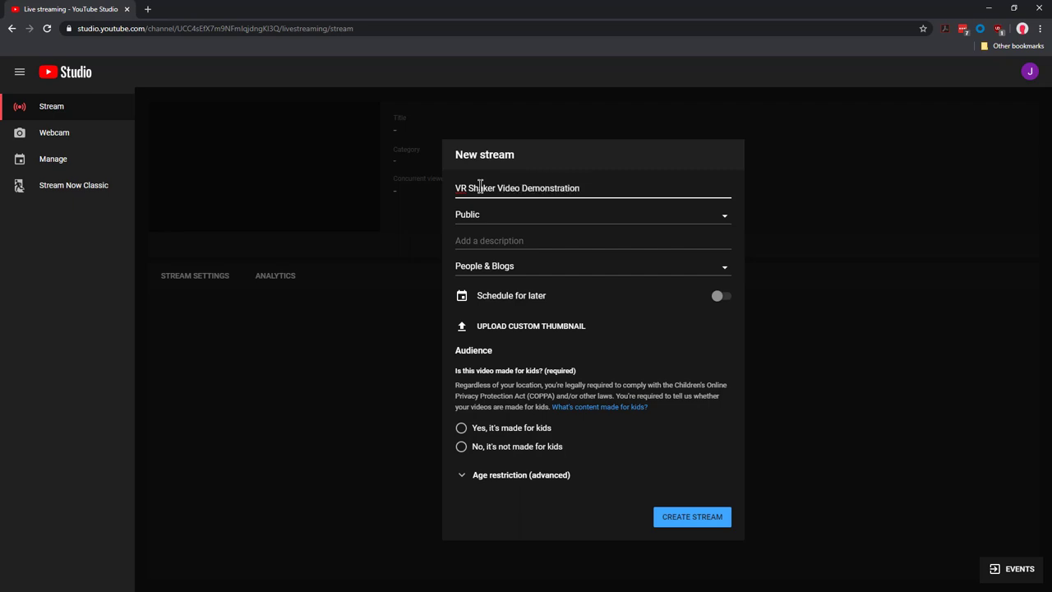
pyautogui.click(592, 214)
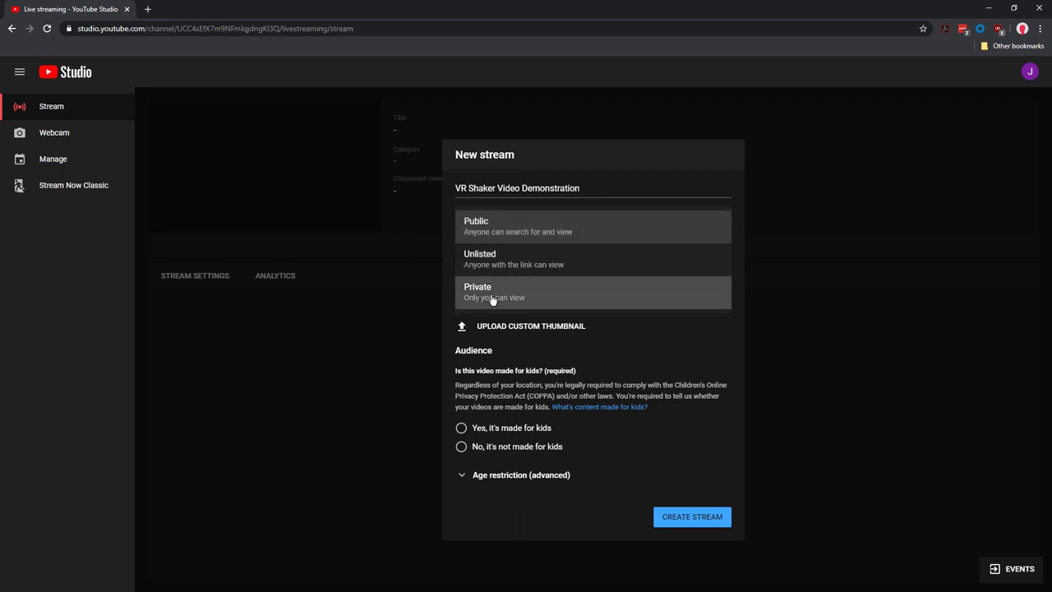
pyautogui.click(493, 293)
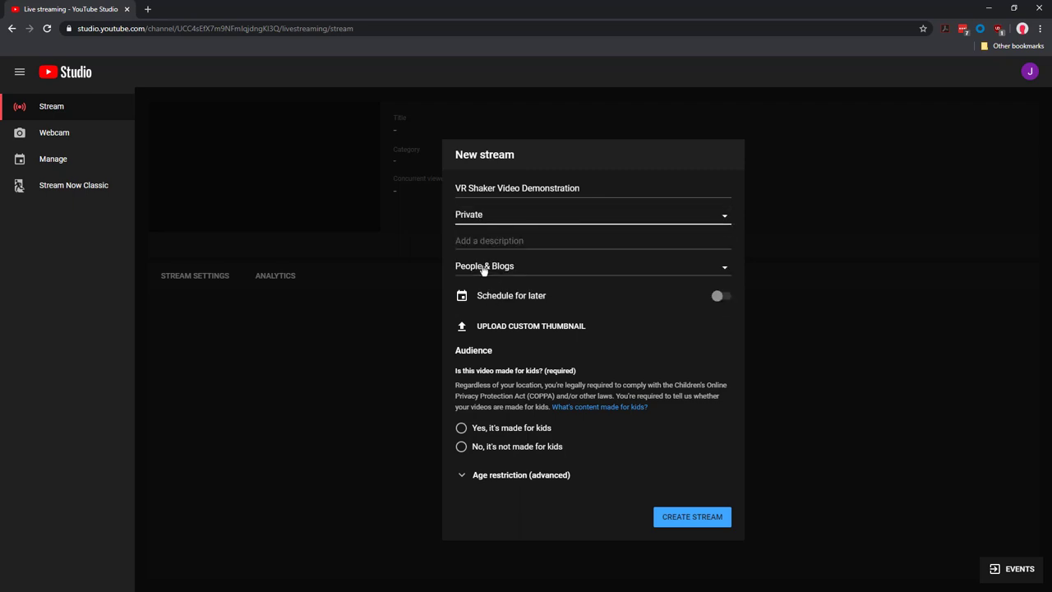
# Set the category to Science & Technology, not made for kids, and create the stream
pyautogui.click(522, 240)
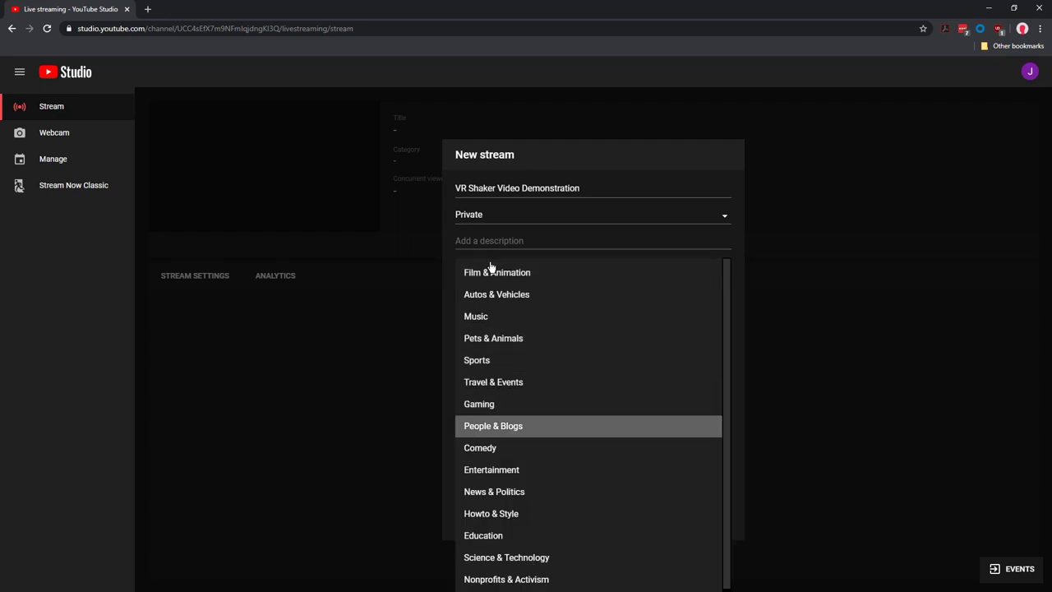
pyautogui.click(503, 557)
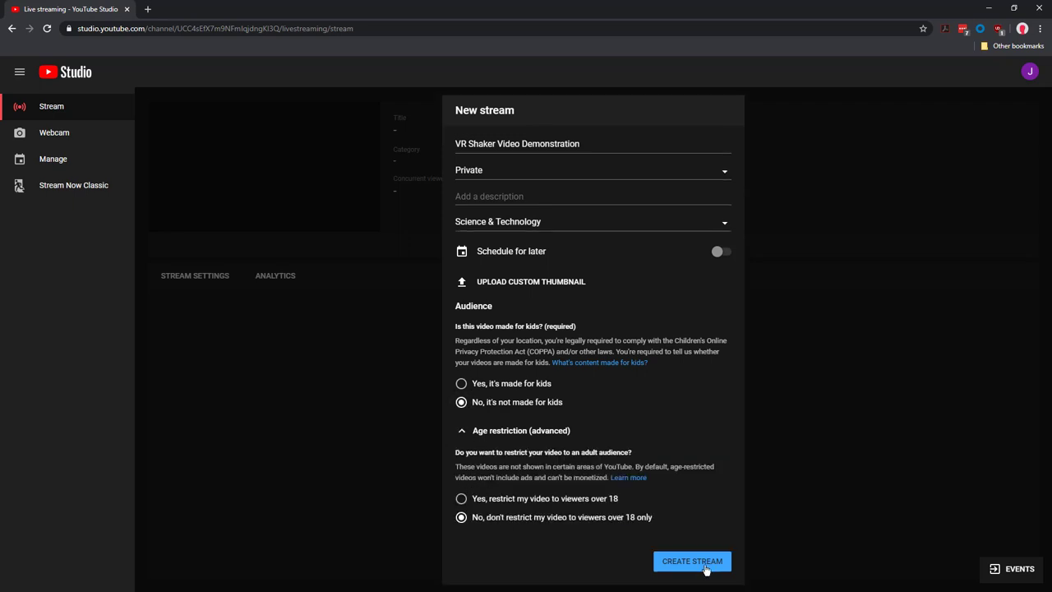
pyautogui.click(690, 561)
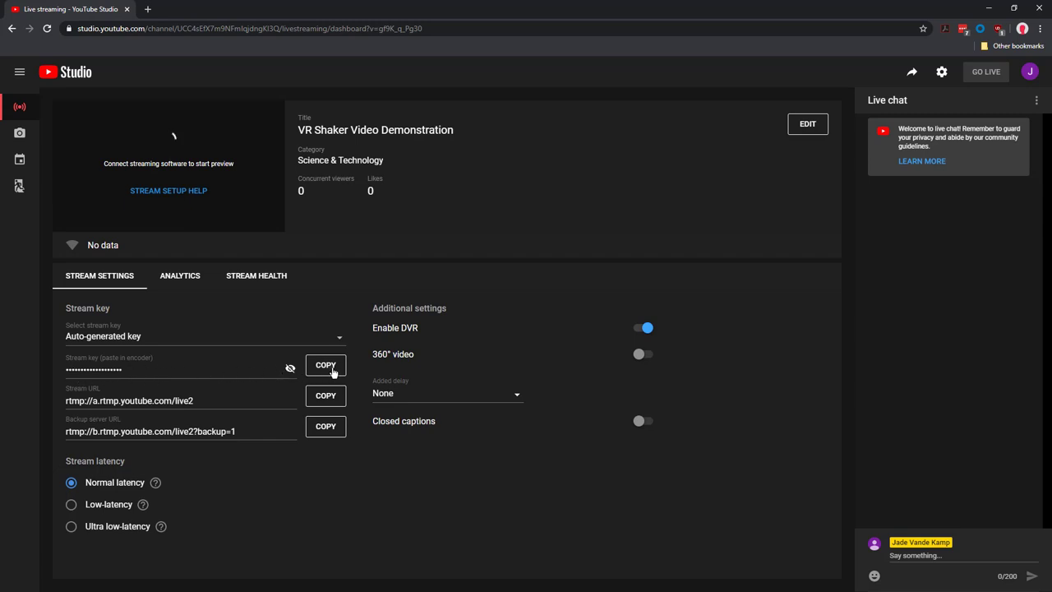
# Copy the stream key of the VR Shaker Video Demonstration live stream
pyautogui.click(326, 365)
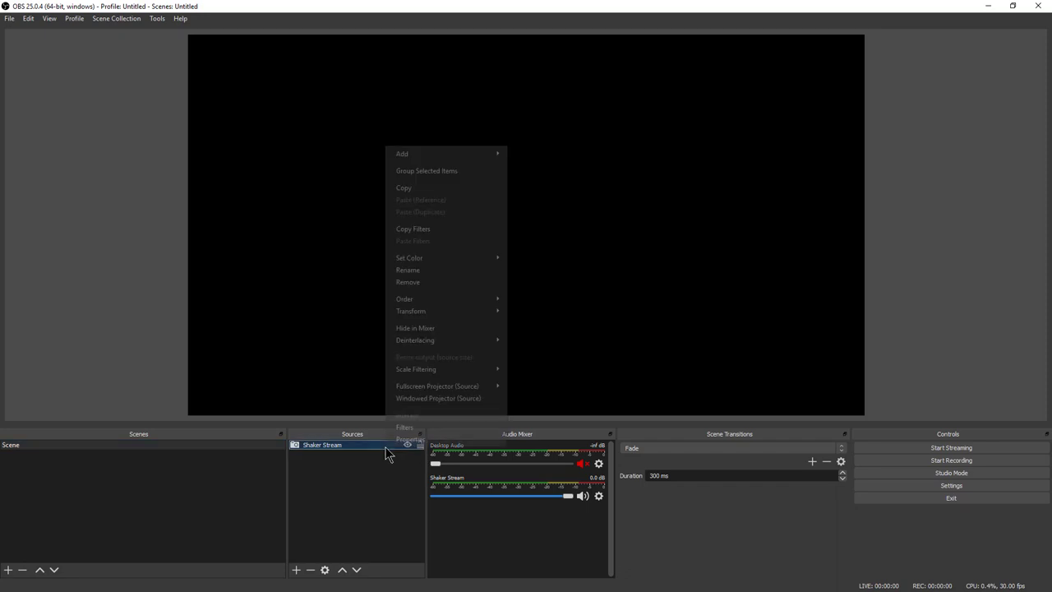
pyautogui.moveTo(418, 283)
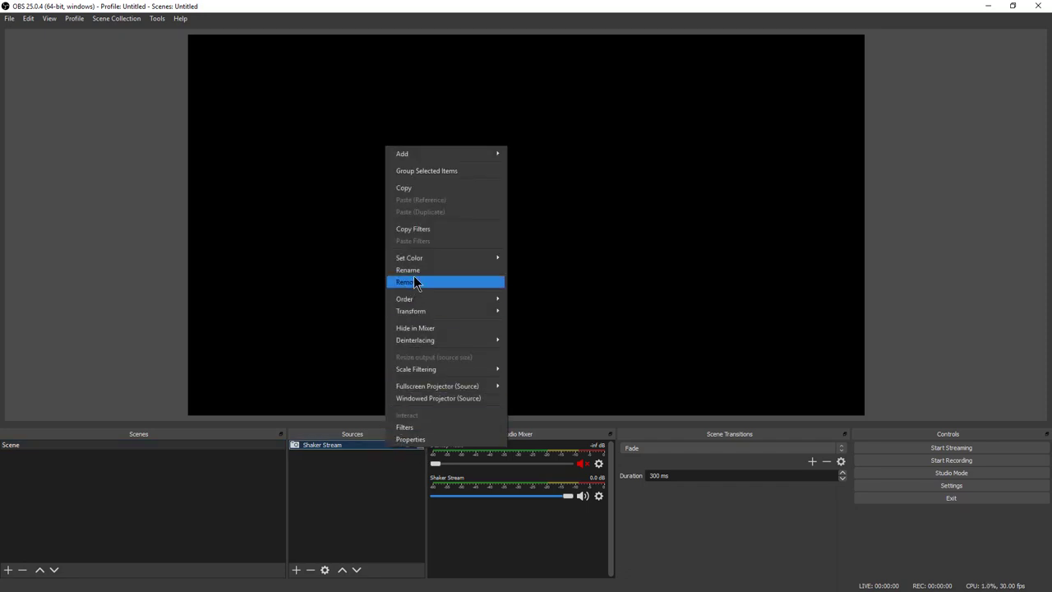
# Remove the old Shaker Stream source and begin adding a Video Capture Device source
pyautogui.click(404, 282)
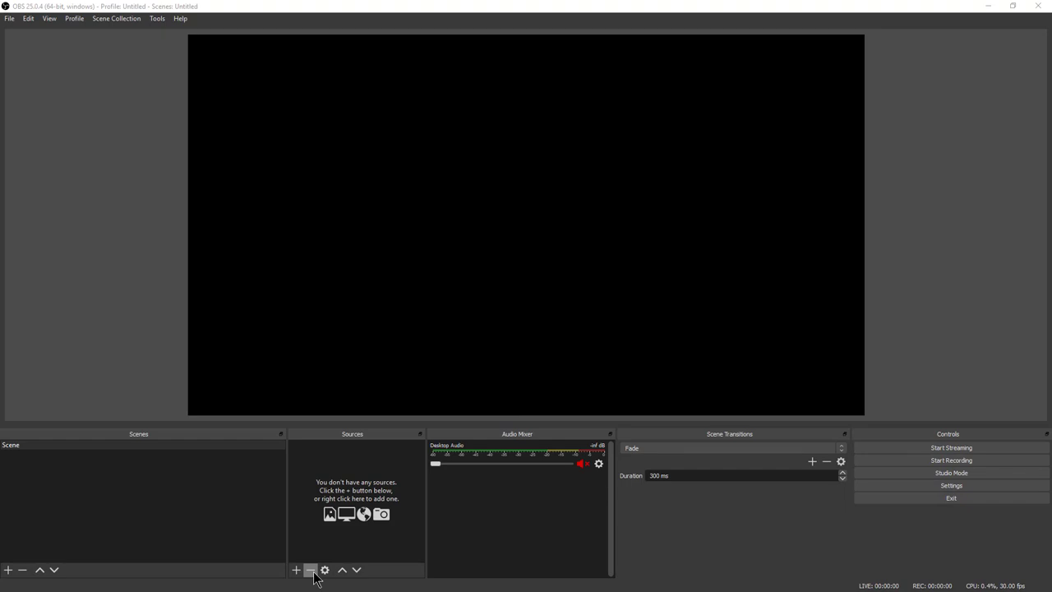
pyautogui.moveTo(296, 579)
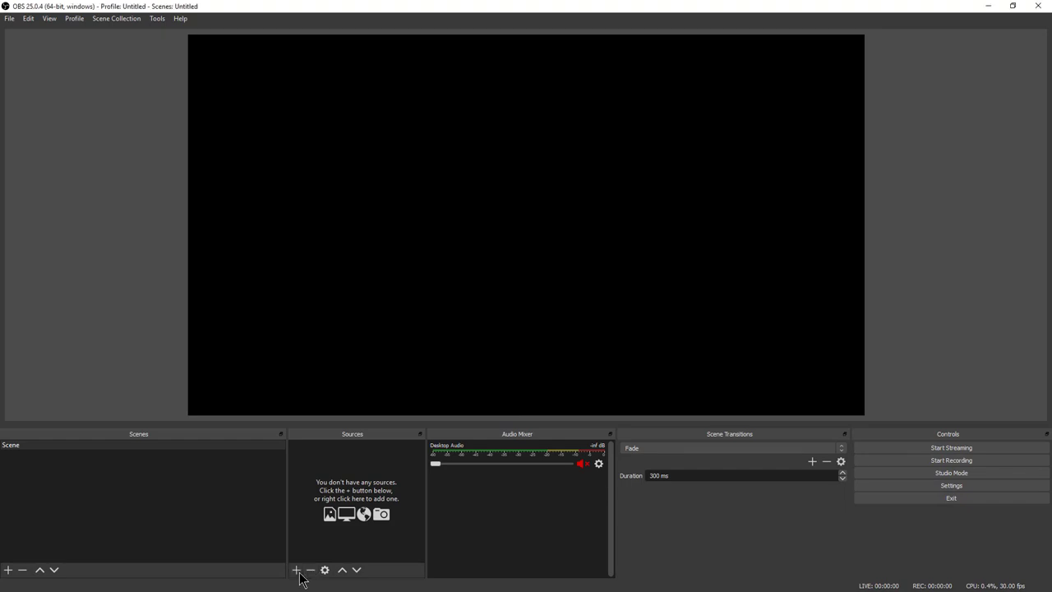
pyautogui.click(296, 569)
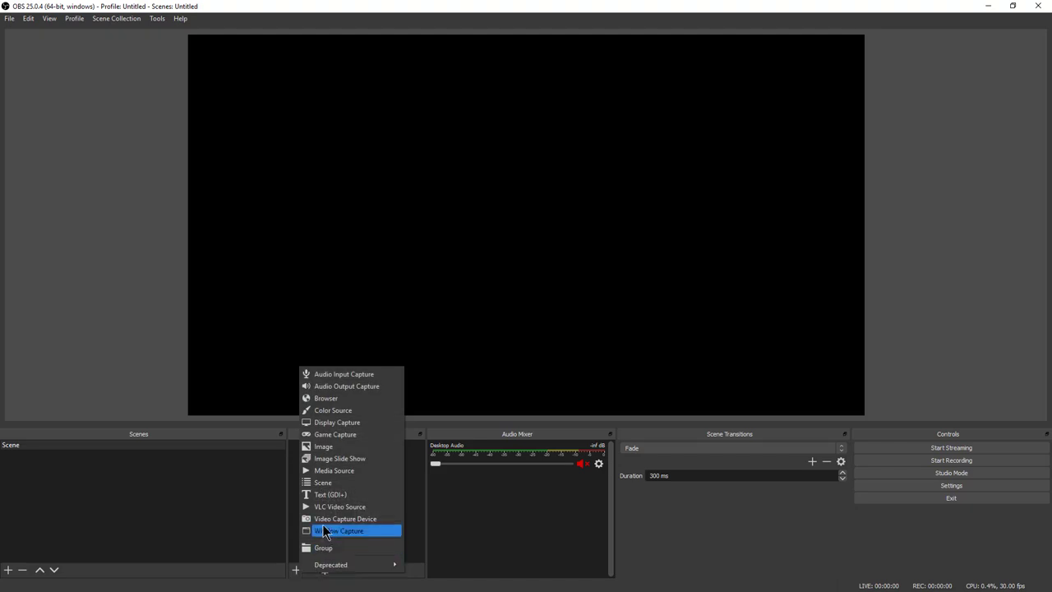
pyautogui.moveTo(328, 519)
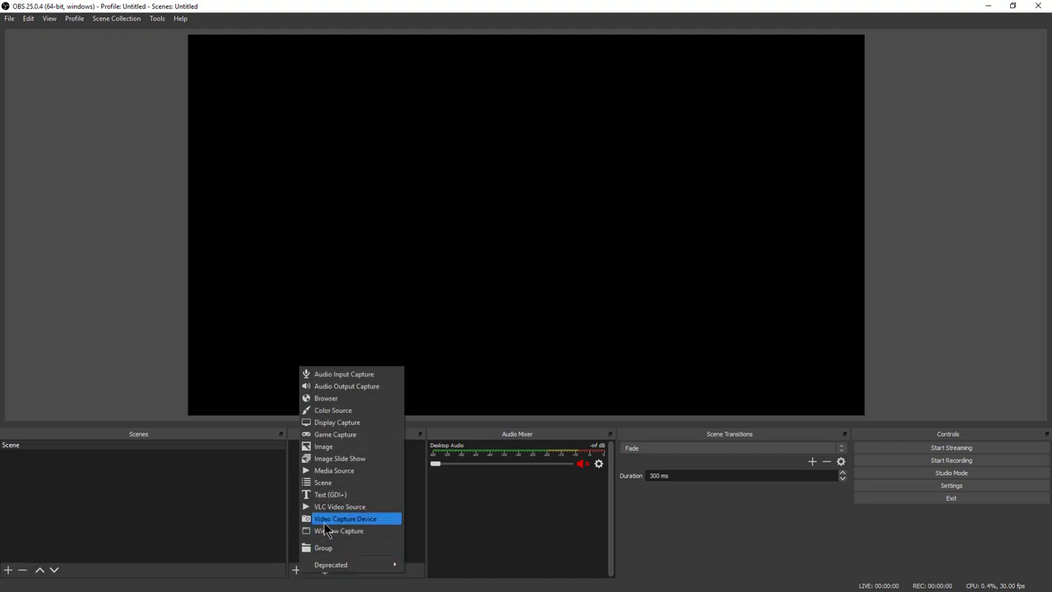
pyautogui.click(342, 519)
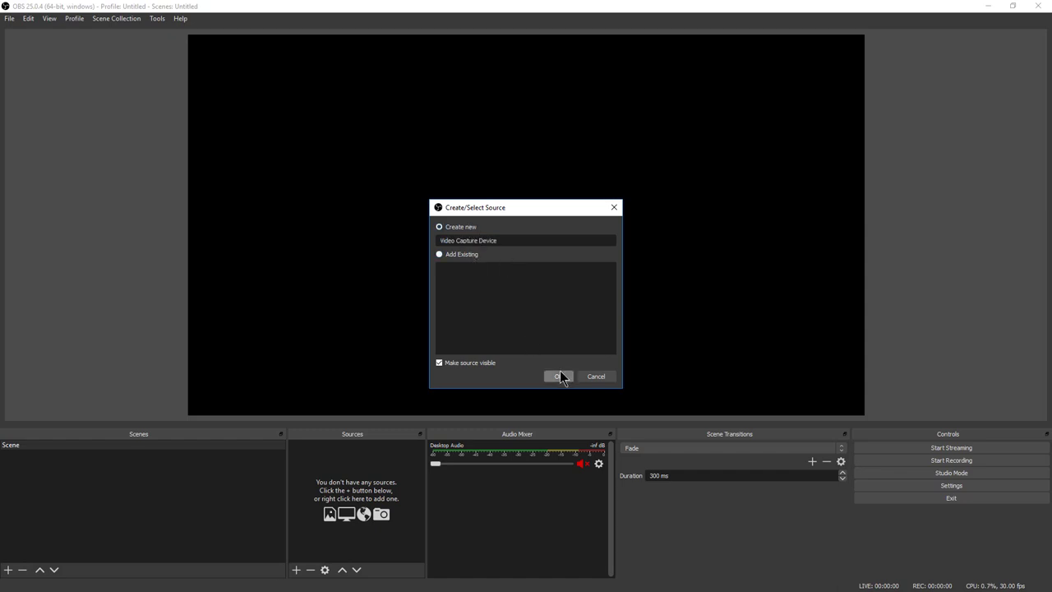
# Create the new Video Capture Device source for the HD USB Camera shaker view
pyautogui.click(559, 376)
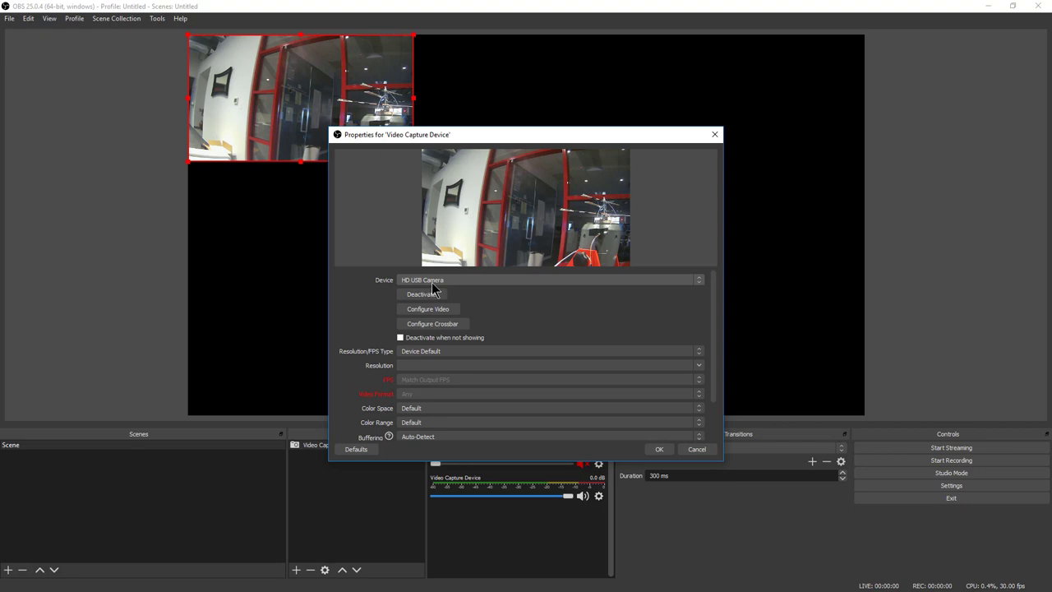
pyautogui.moveTo(533, 286)
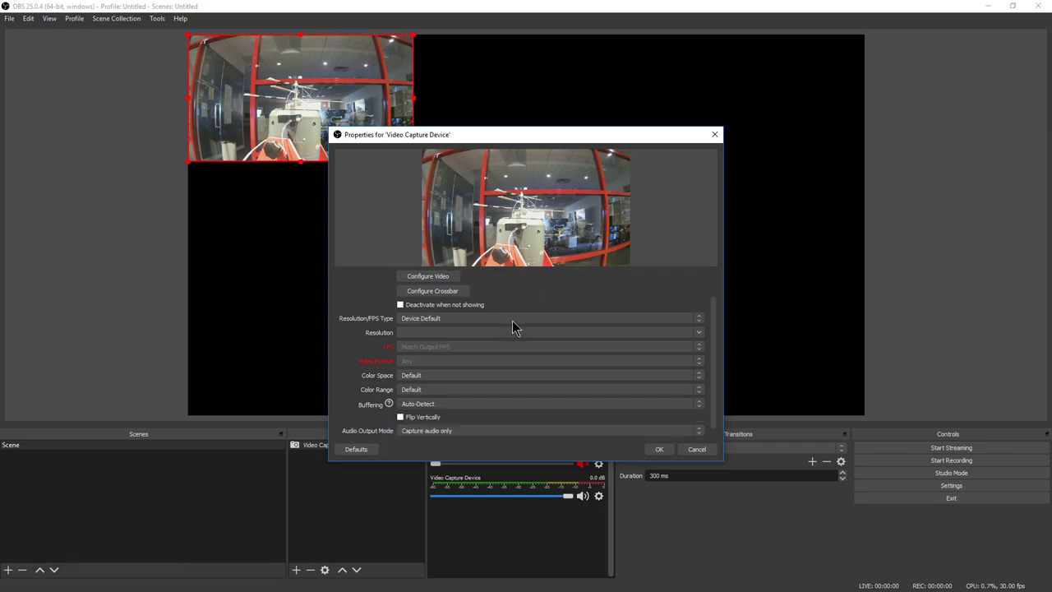
pyautogui.moveTo(567, 388)
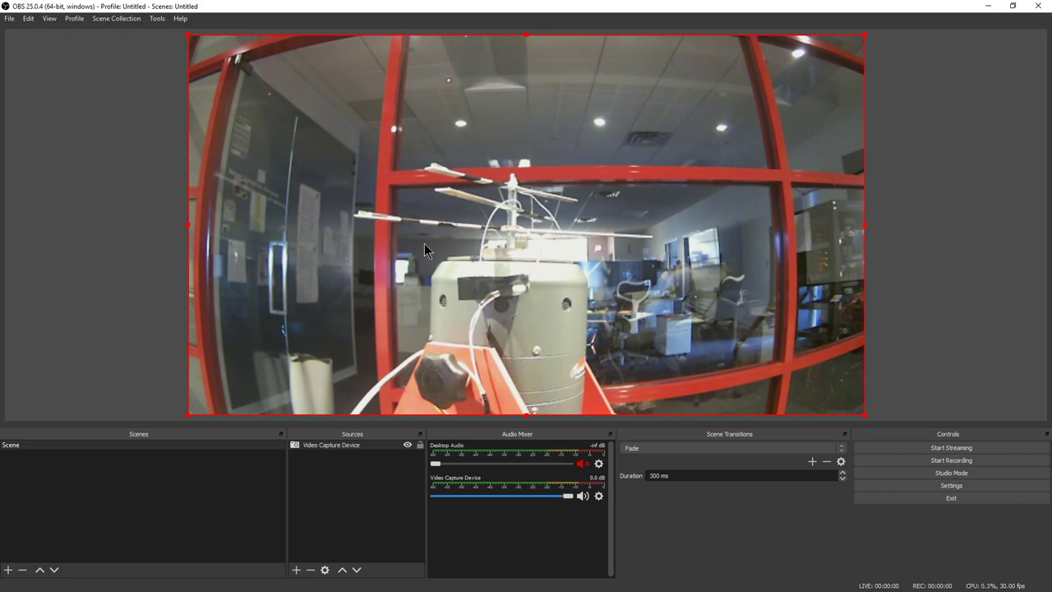
pyautogui.moveTo(454, 261)
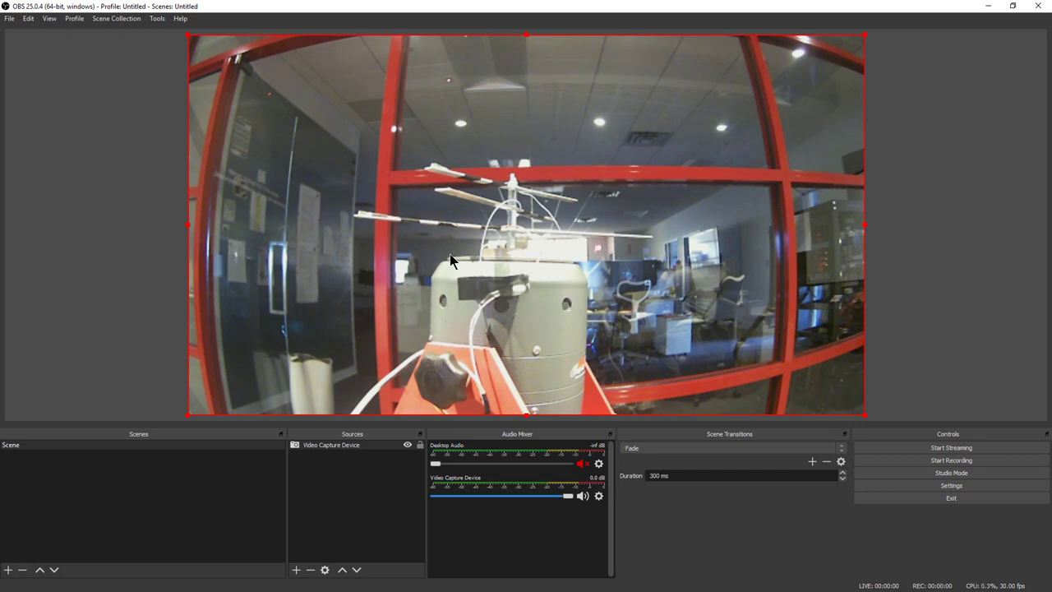
pyautogui.moveTo(932, 484)
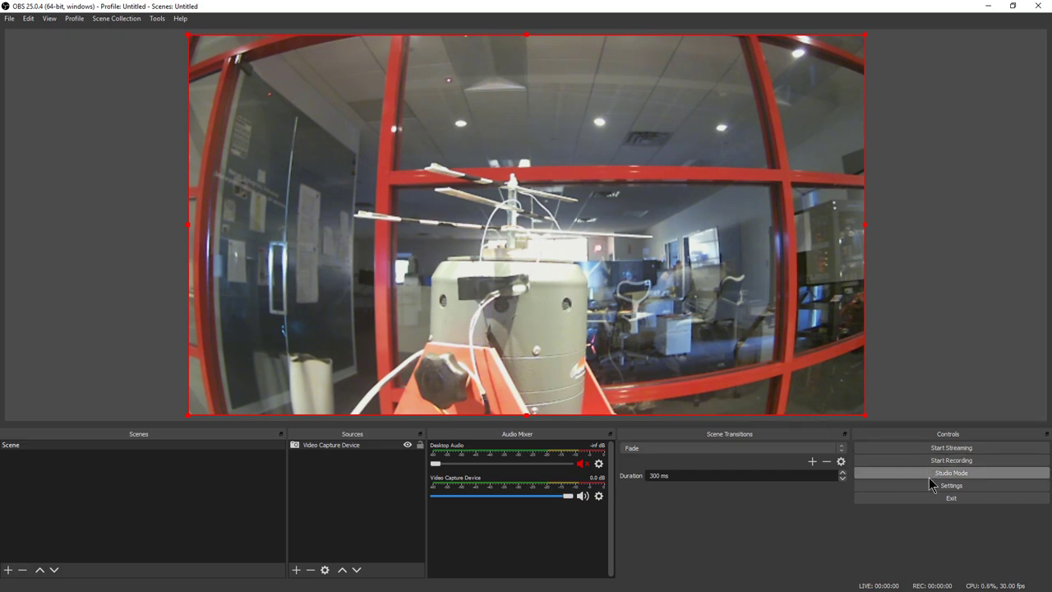
# Replace the old stream key with the copied YouTube key in the Stream settings and save
pyautogui.click(950, 486)
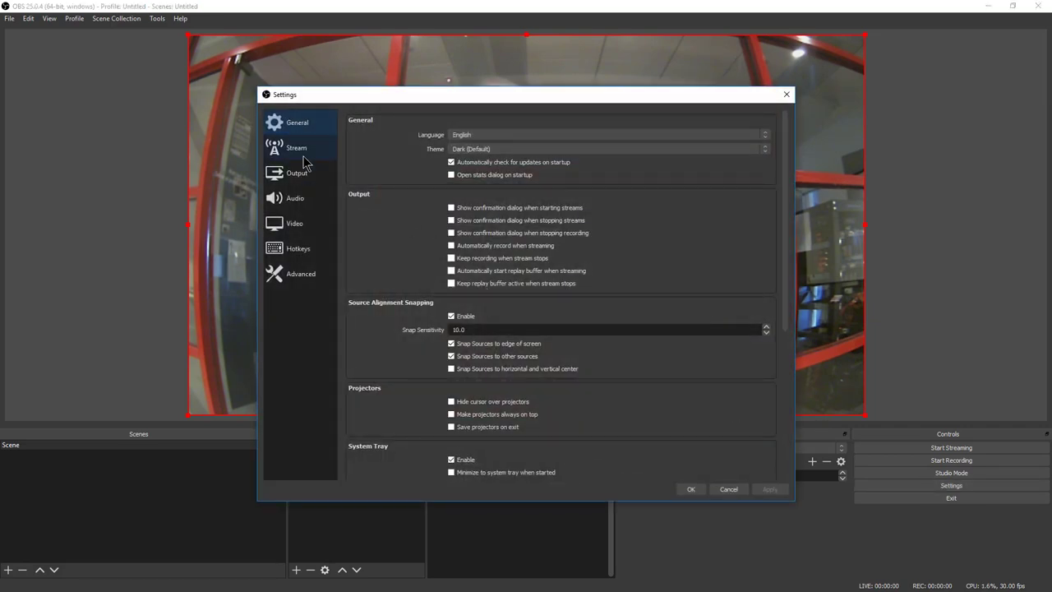
pyautogui.click(296, 148)
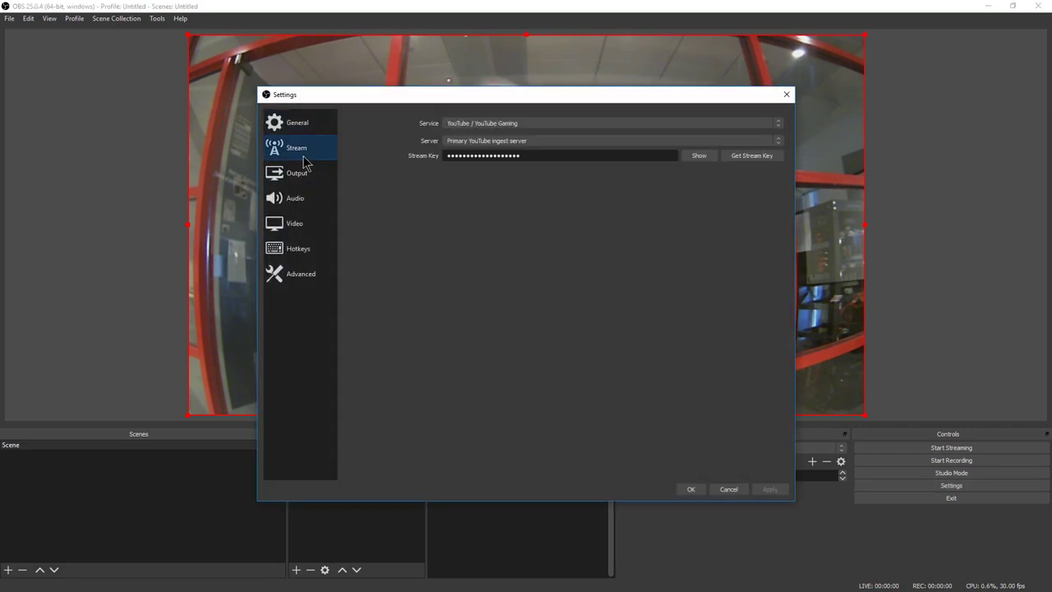
pyautogui.click(529, 154)
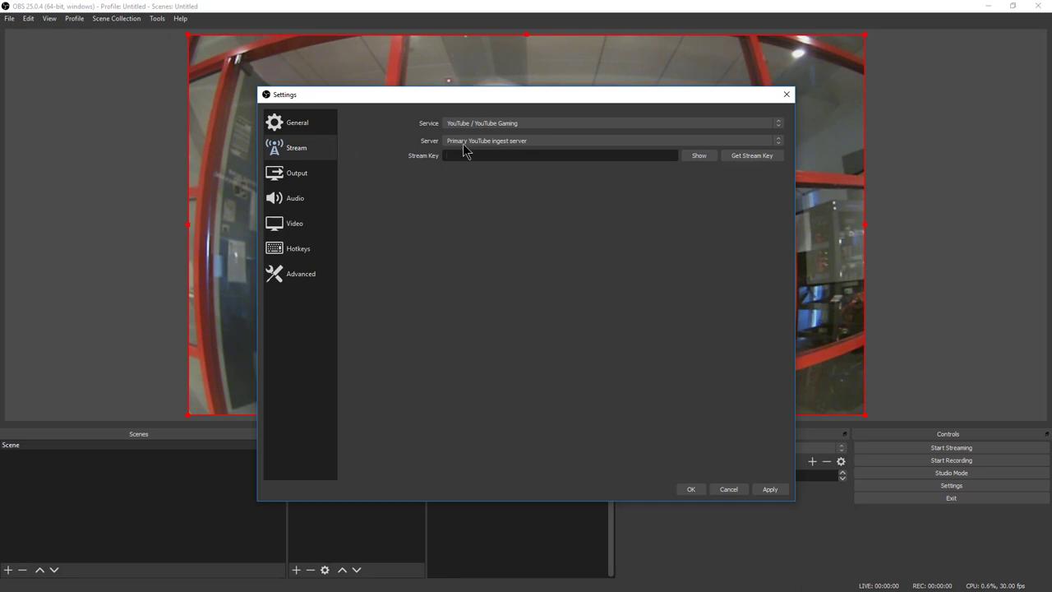
pyautogui.click(557, 154)
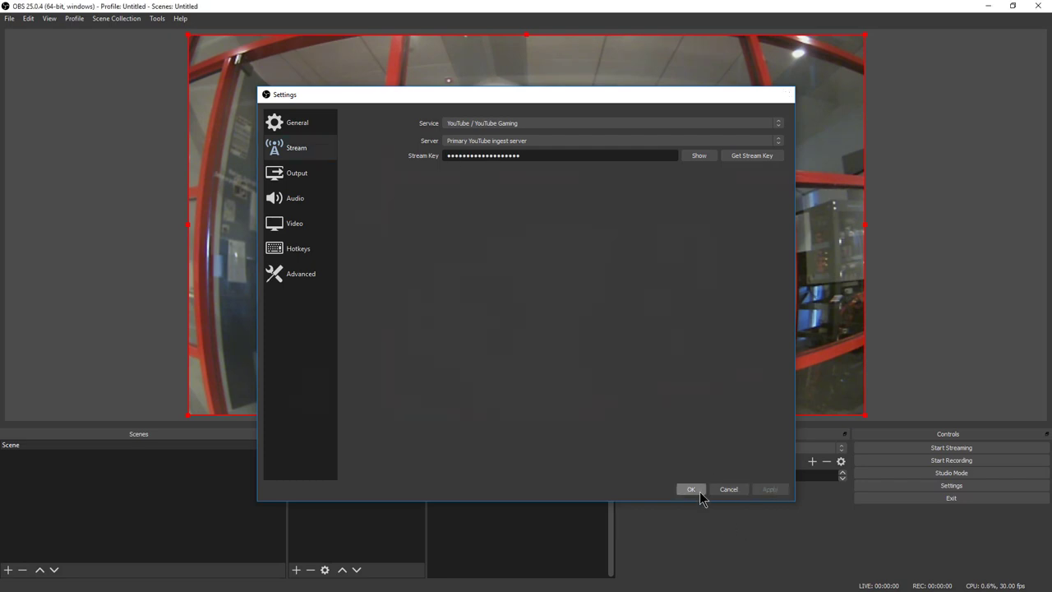
pyautogui.click(690, 490)
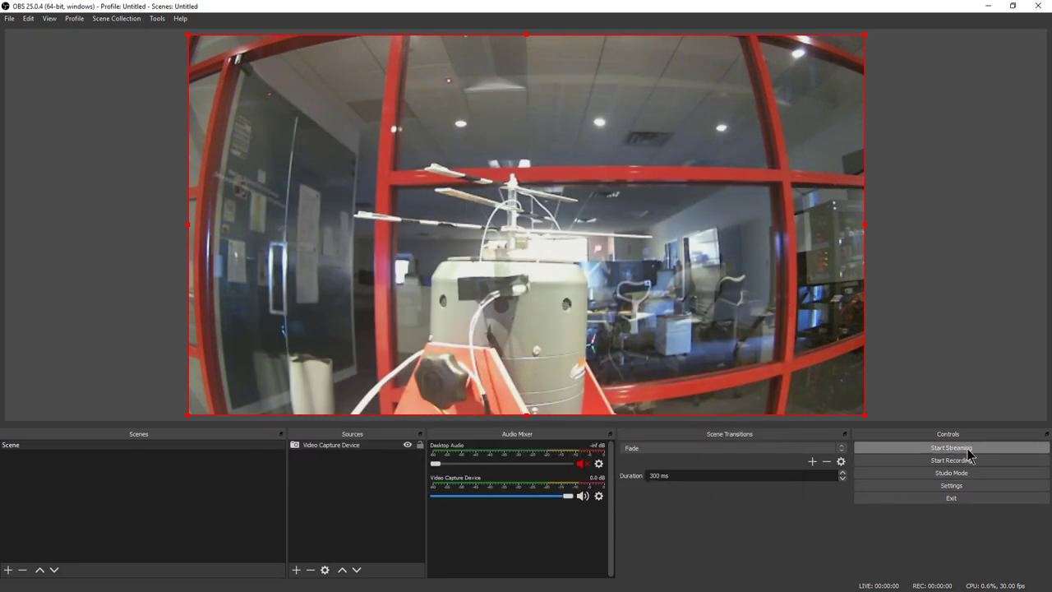
# Start streaming the shaker camera feed to YouTube
pyautogui.click(950, 447)
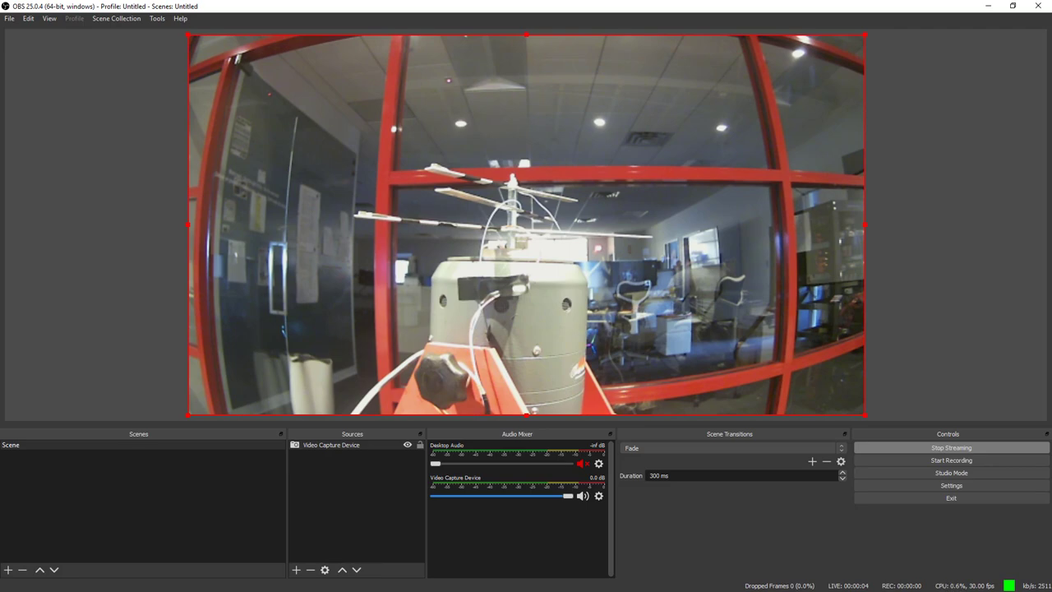
pyautogui.moveTo(805, 559)
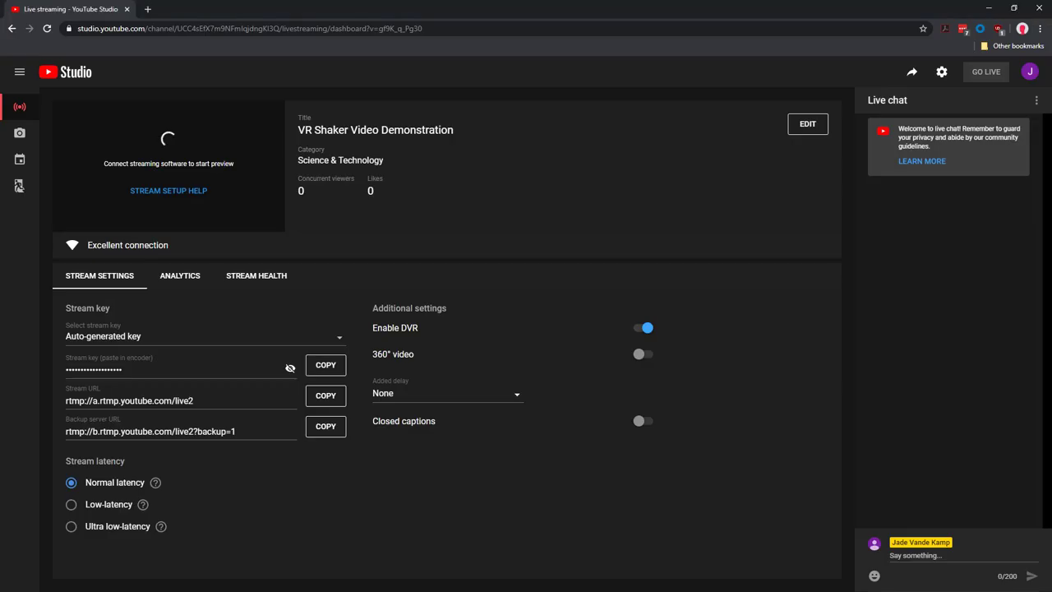
pyautogui.moveTo(211, 57)
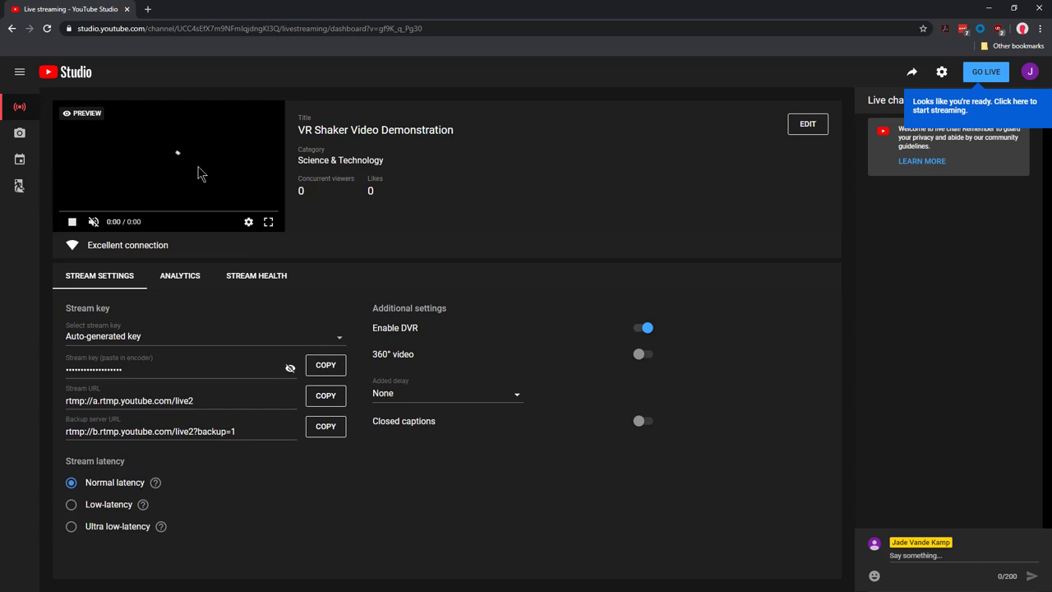
# Select Ultra low-latency and take the VR Shaker Video Demonstration broadcast live
pyautogui.click(69, 526)
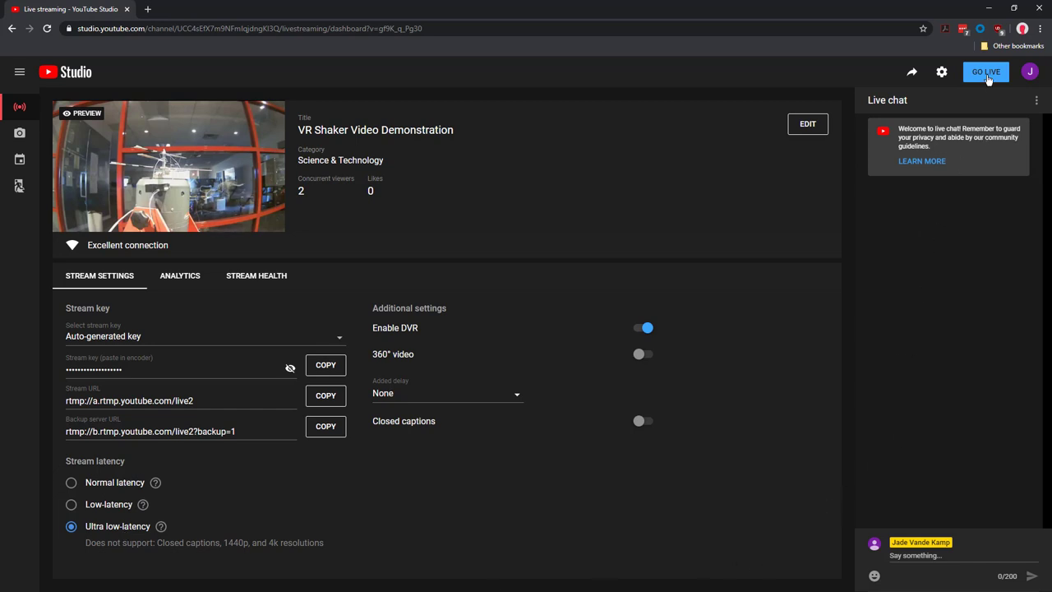
pyautogui.click(986, 71)
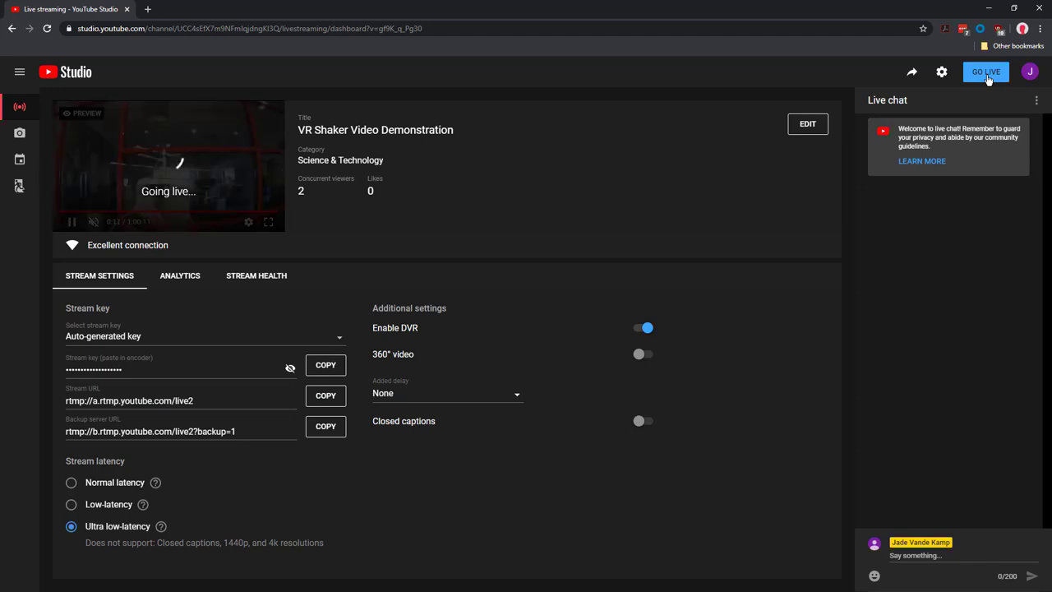
pyautogui.click(986, 72)
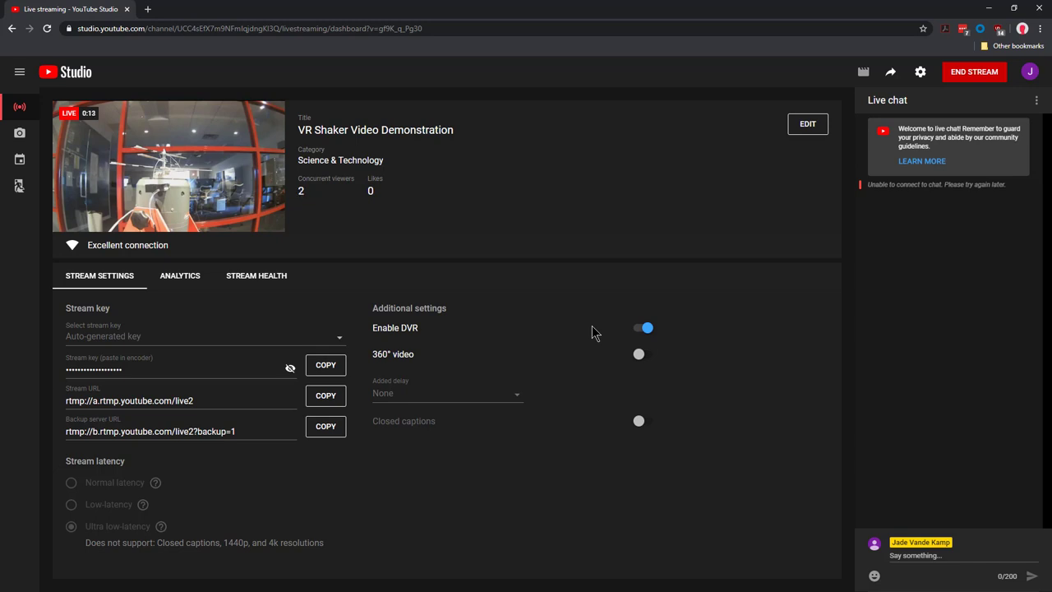
pyautogui.moveTo(403, 338)
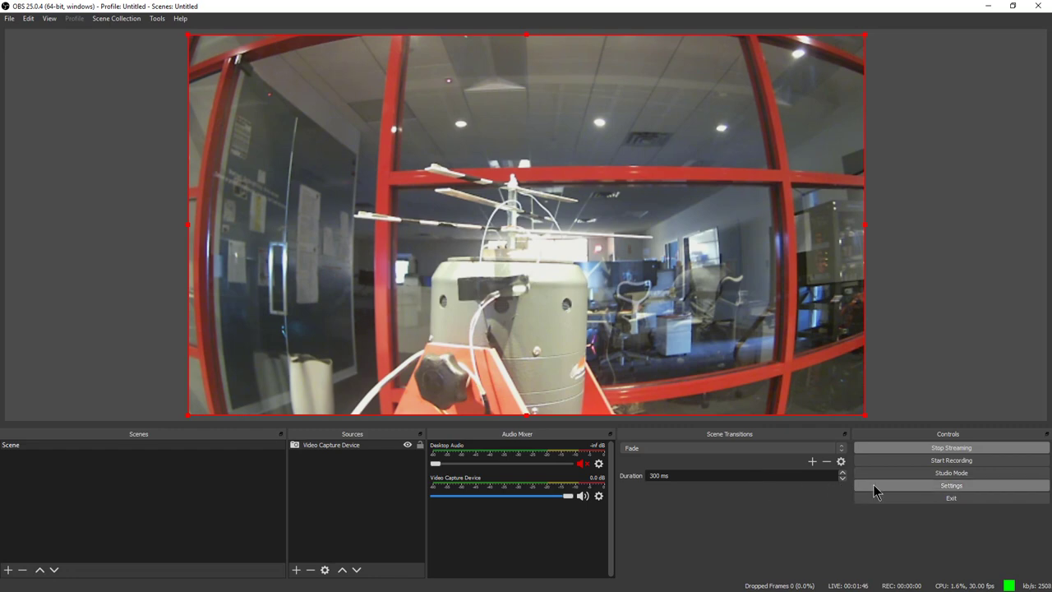
pyautogui.click(950, 485)
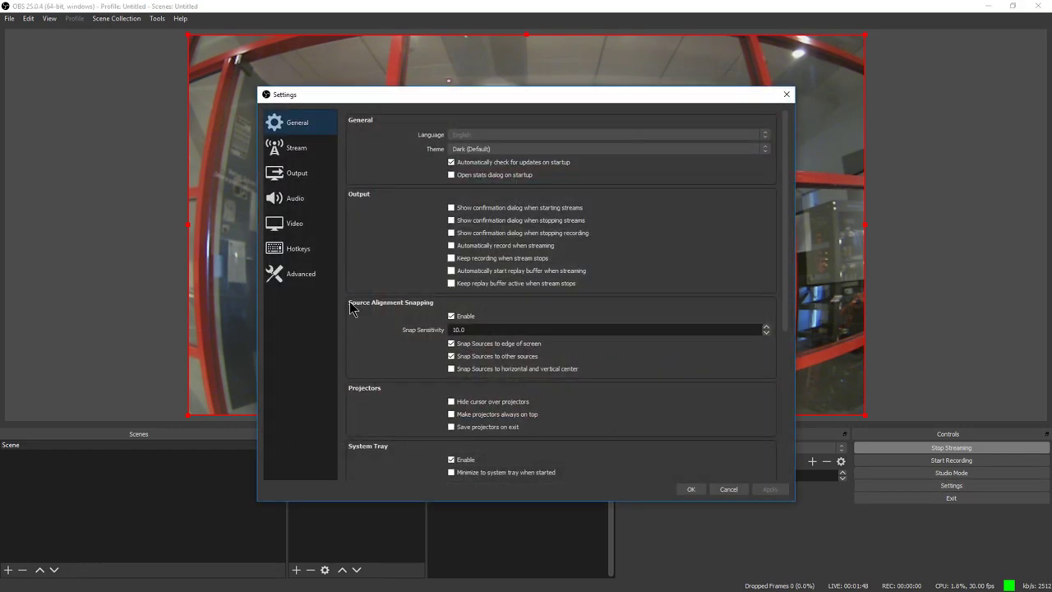
pyautogui.click(296, 148)
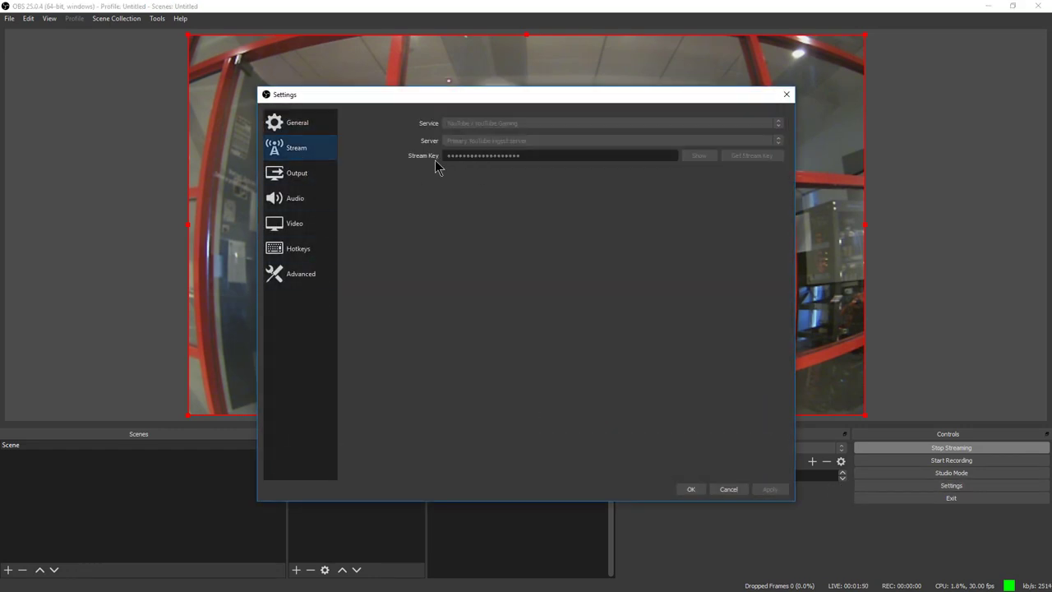
pyautogui.moveTo(480, 161)
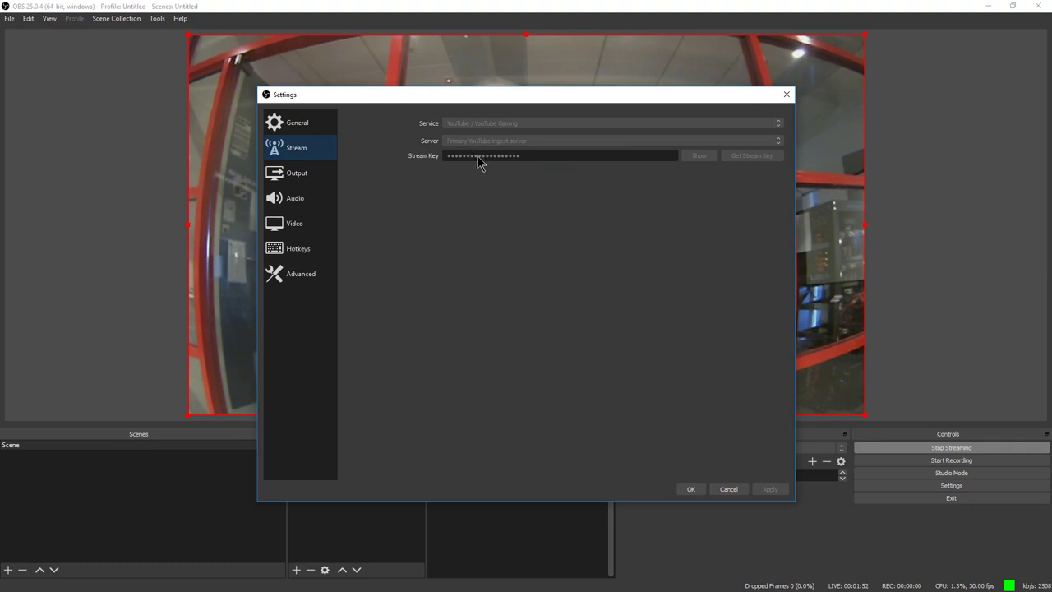
pyautogui.moveTo(691, 490)
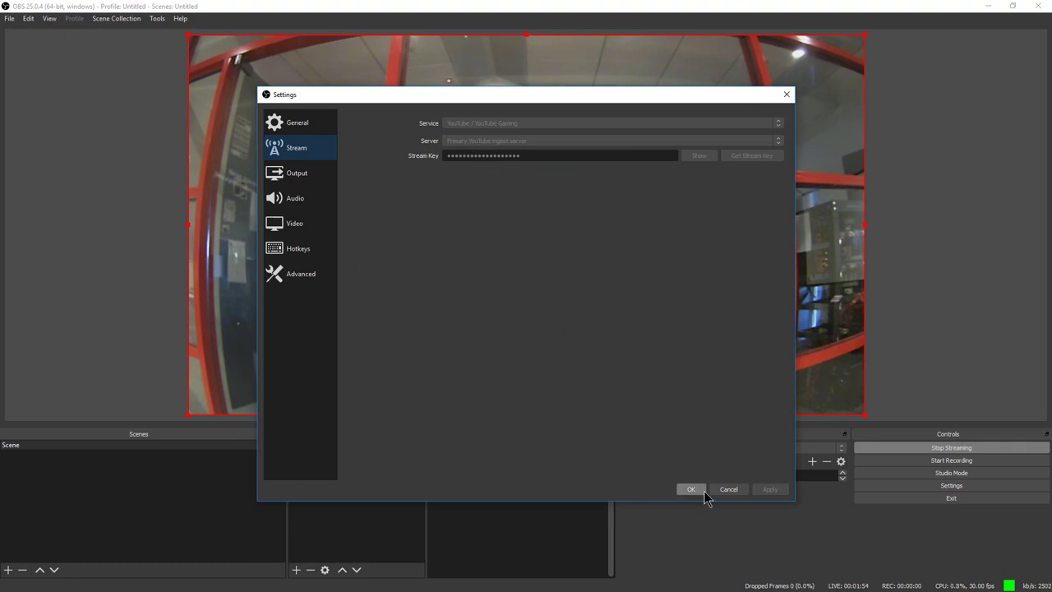
pyautogui.click(690, 490)
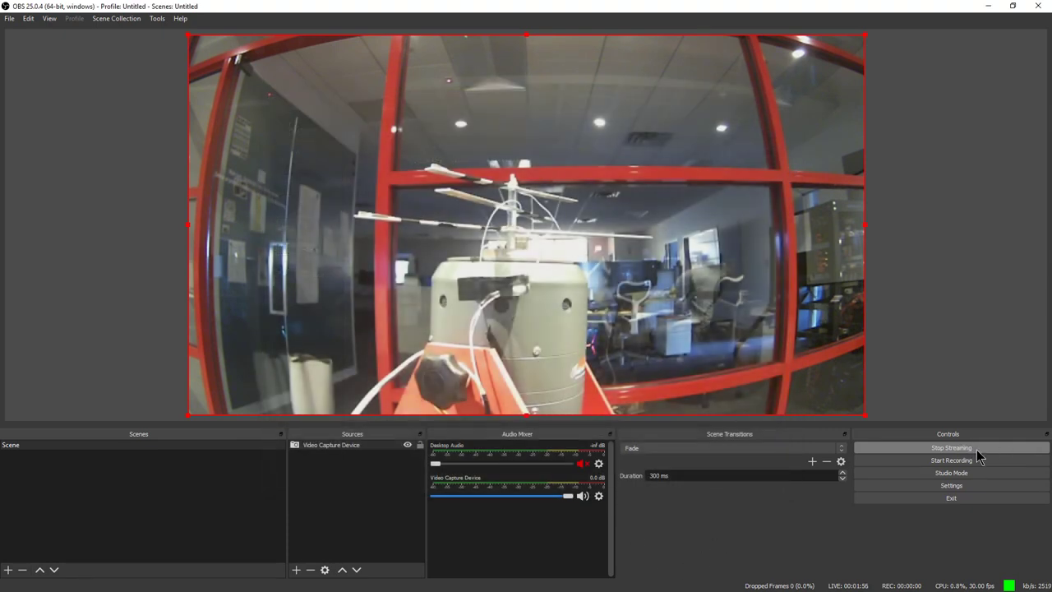
pyautogui.moveTo(880, 365)
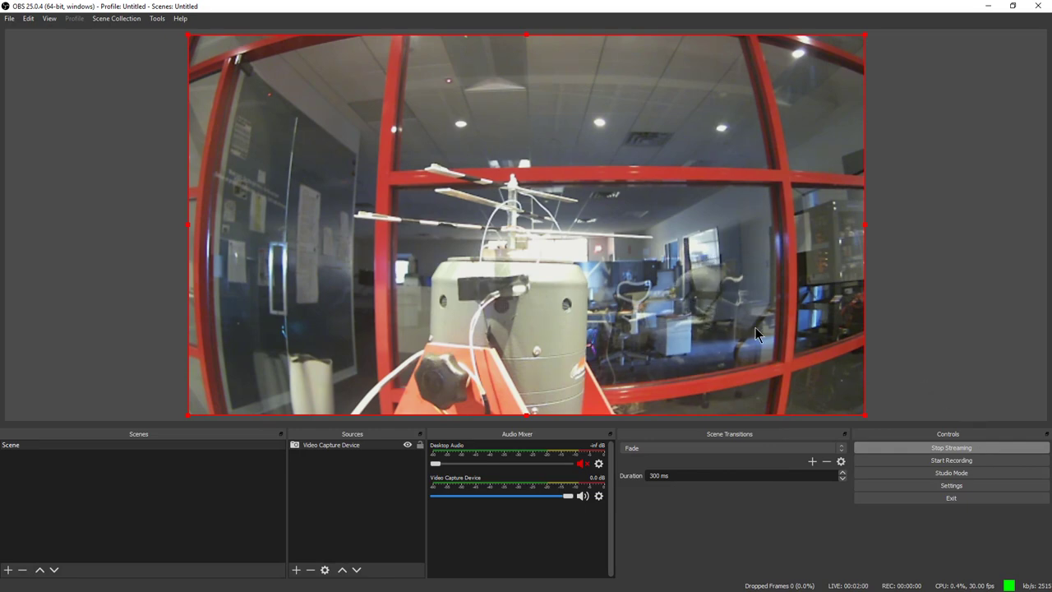
pyautogui.moveTo(710, 279)
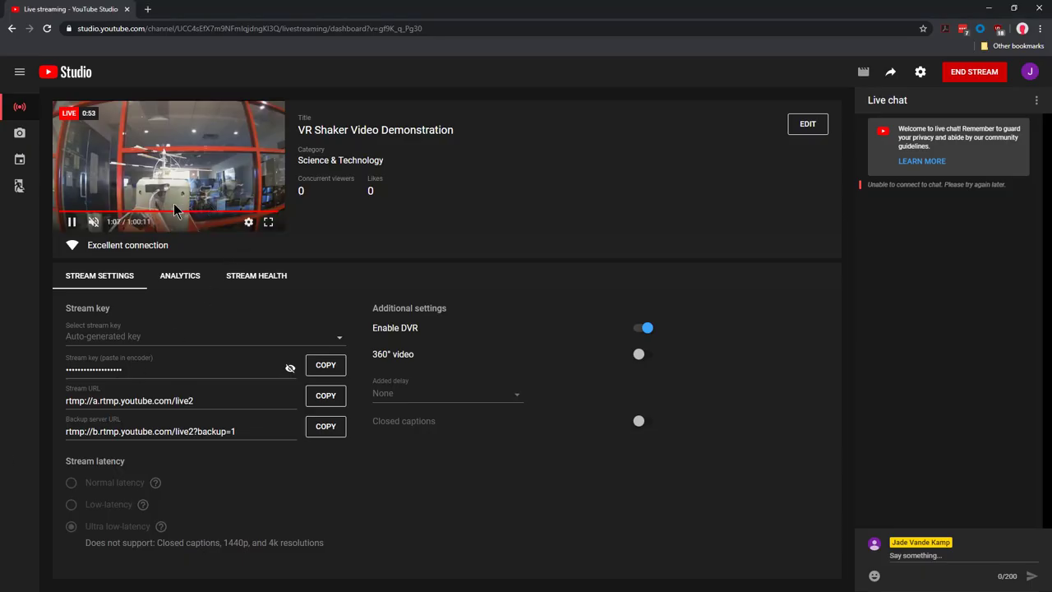
pyautogui.moveTo(835, 194)
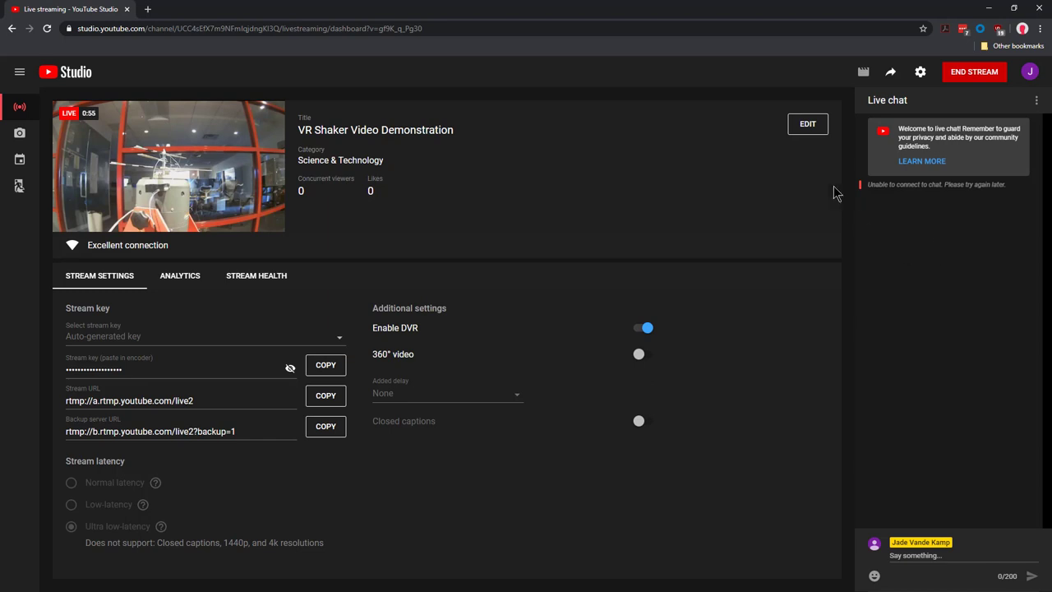
pyautogui.moveTo(268, 224)
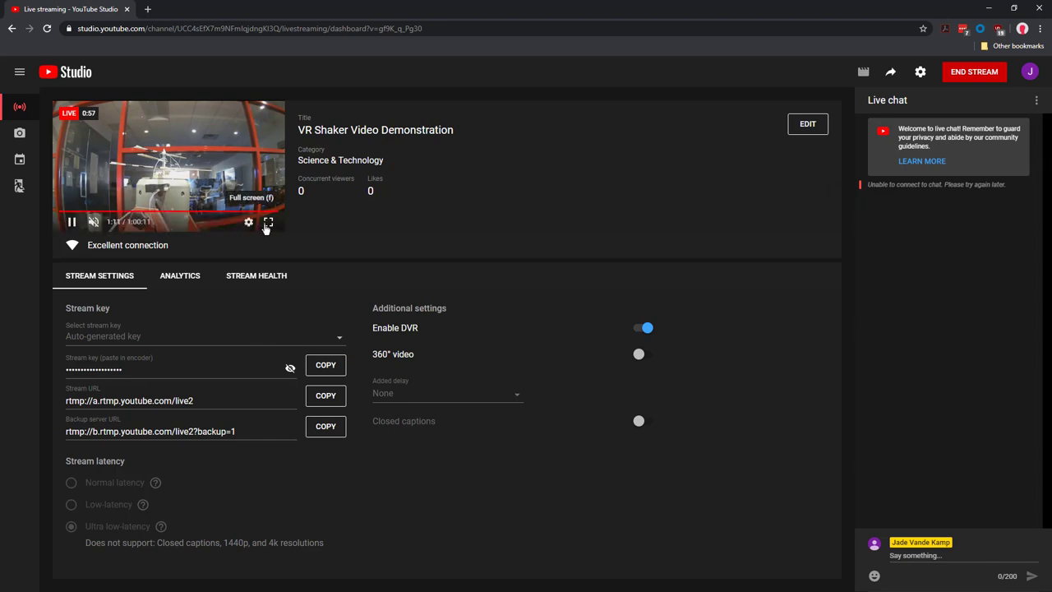
# Watch the live shaker broadcast preview in full screen
pyautogui.click(268, 224)
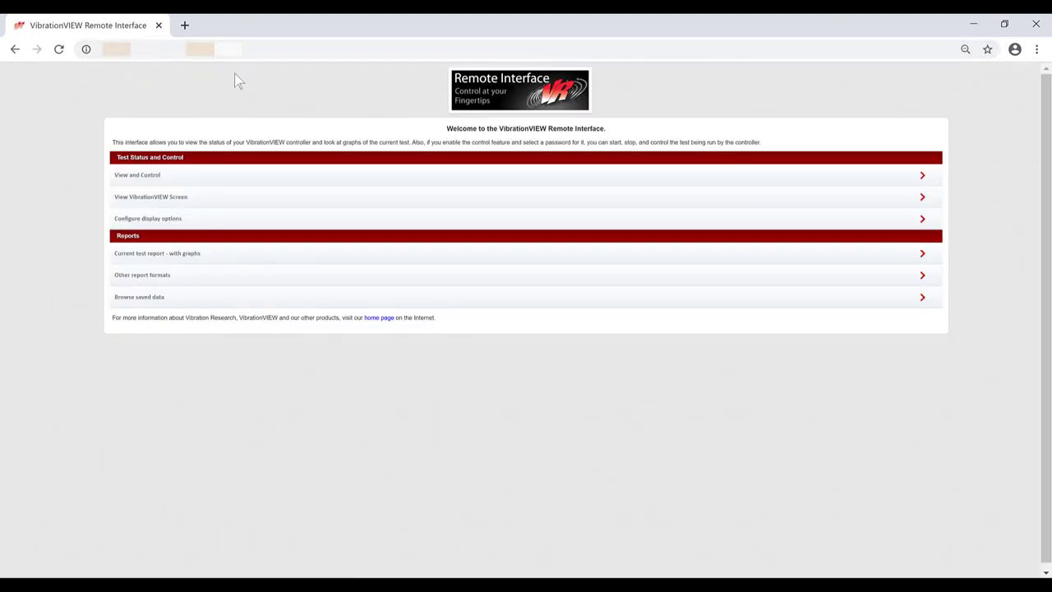
pyautogui.moveTo(233, 141)
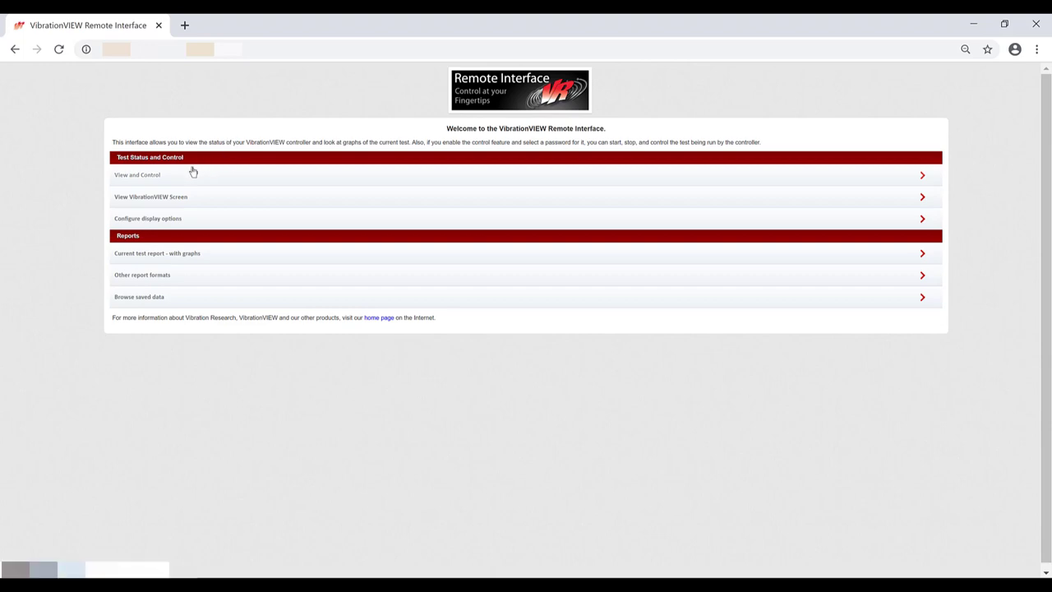
pyautogui.moveTo(197, 199)
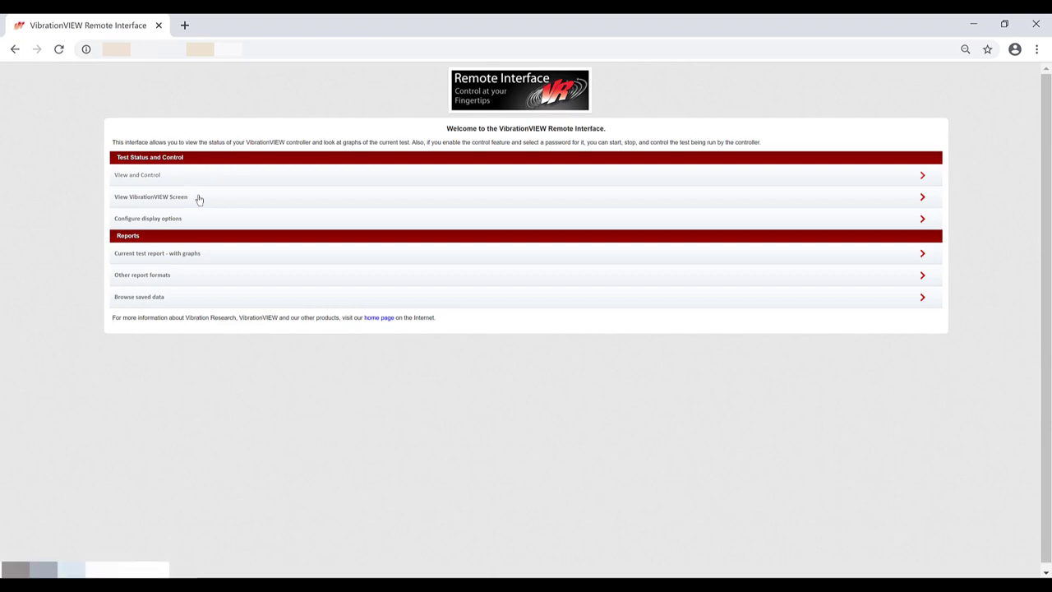
pyautogui.moveTo(200, 214)
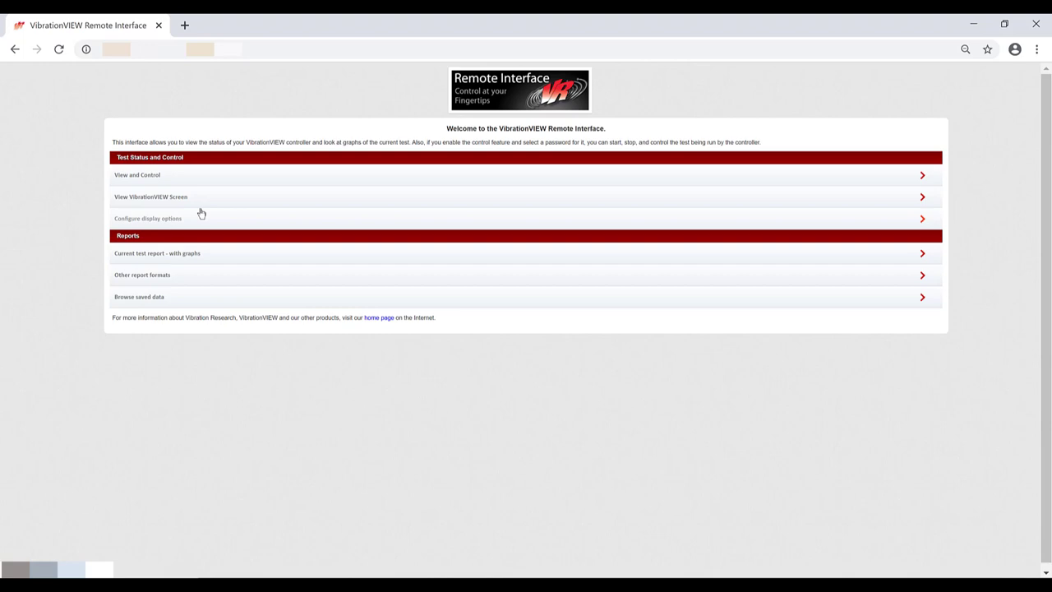
# Bring up Configure display options from the Remote Interface welcome page
pyautogui.click(138, 174)
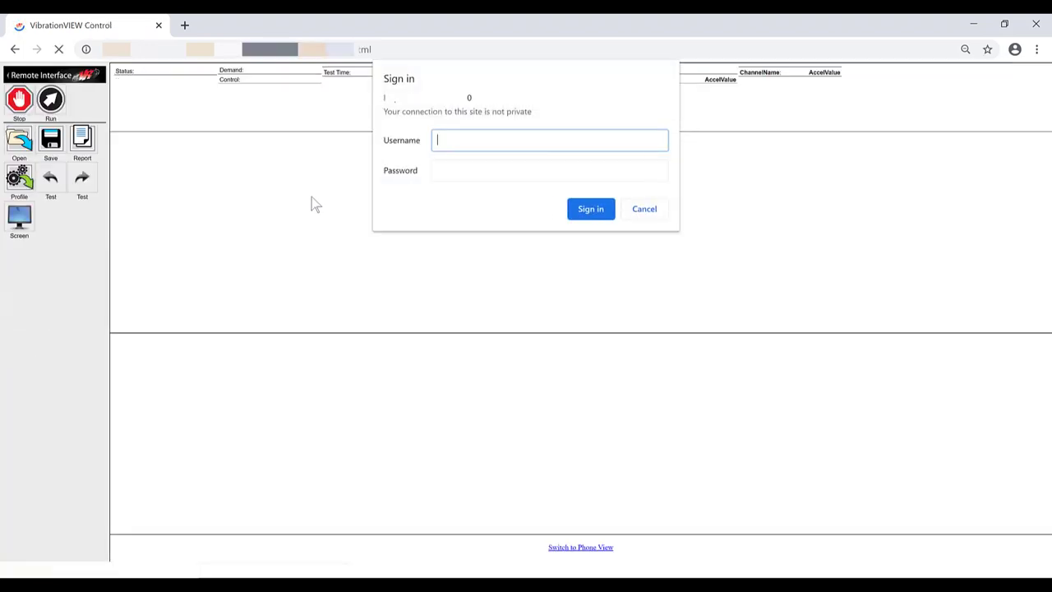
pyautogui.write('VR3')
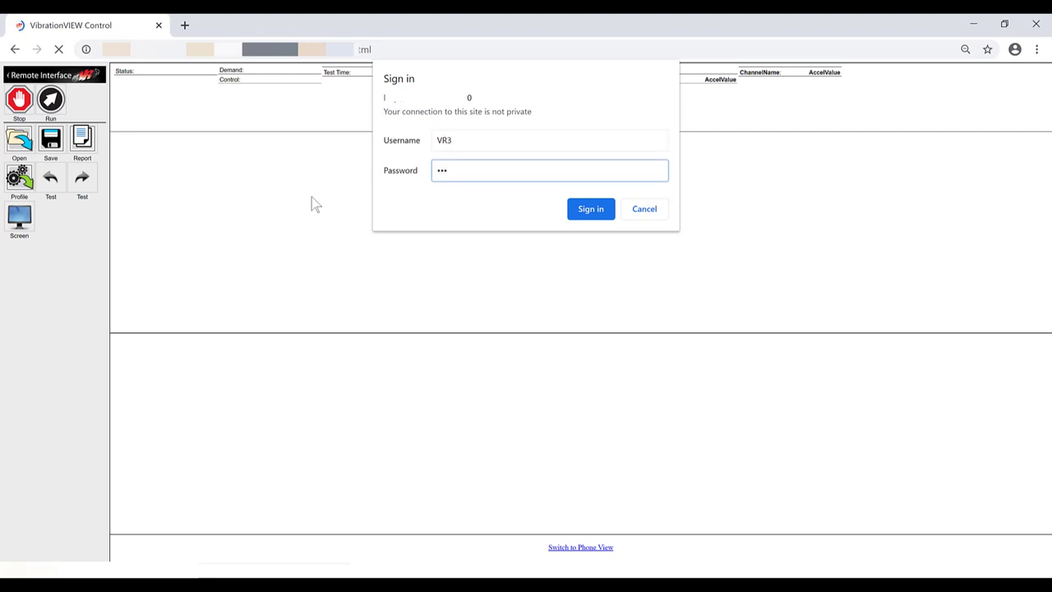
pyautogui.click(590, 209)
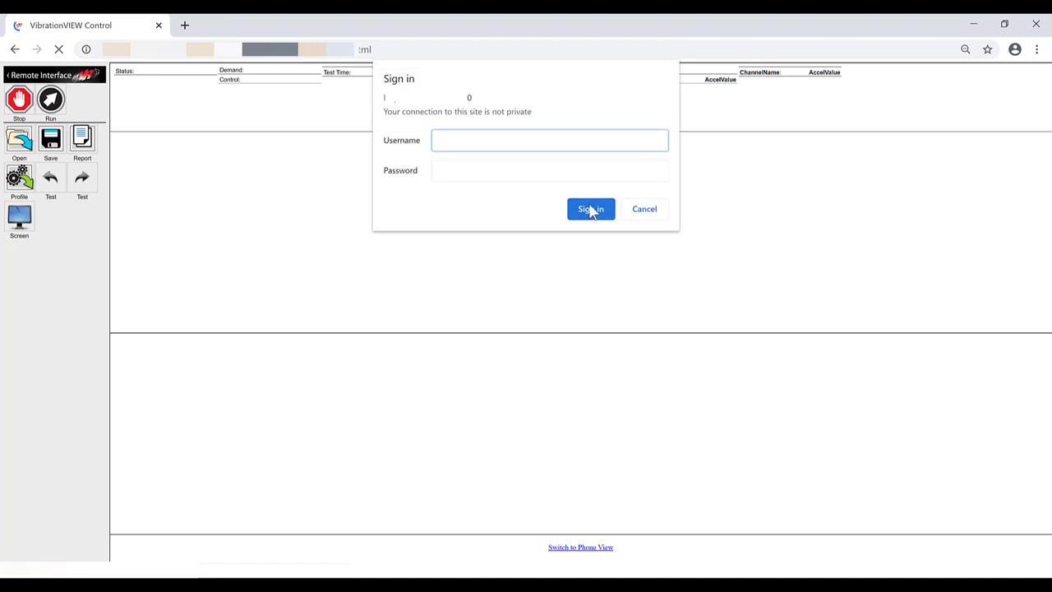
pyautogui.write('V')
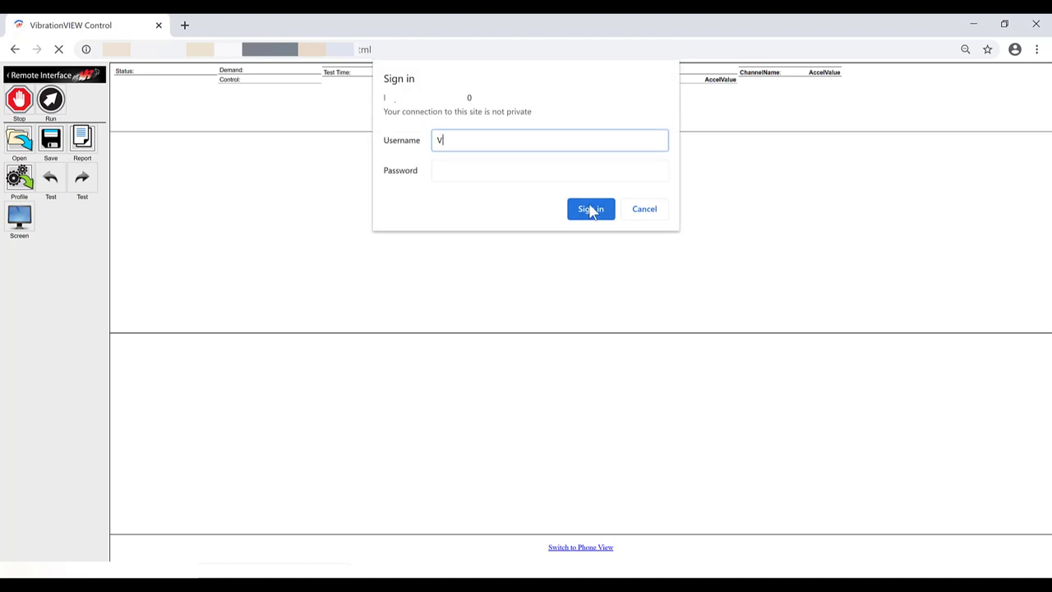
pyautogui.write('R1')
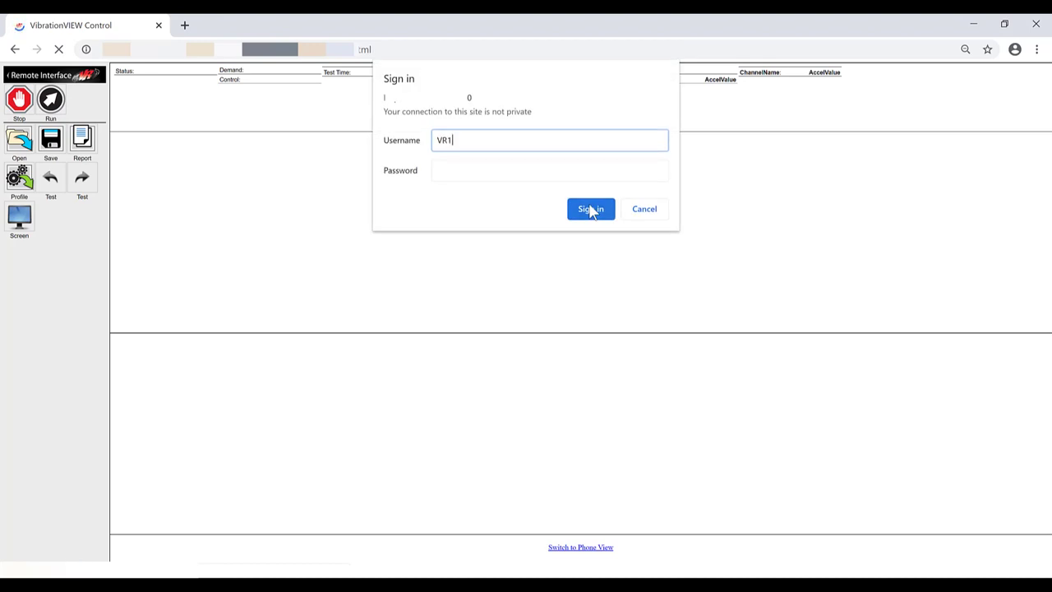
pyautogui.click(590, 209)
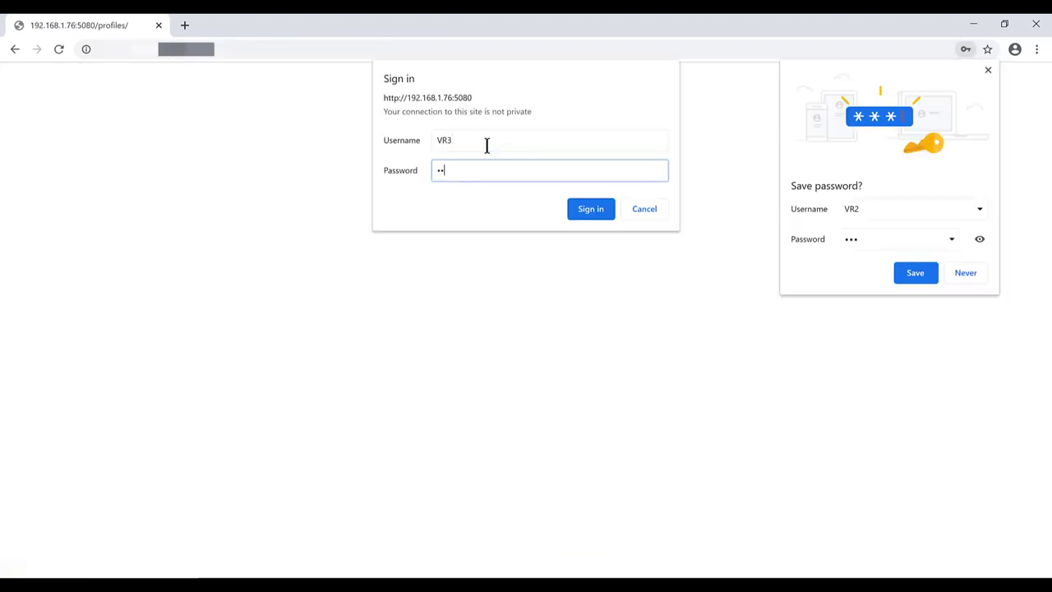
pyautogui.click(590, 208)
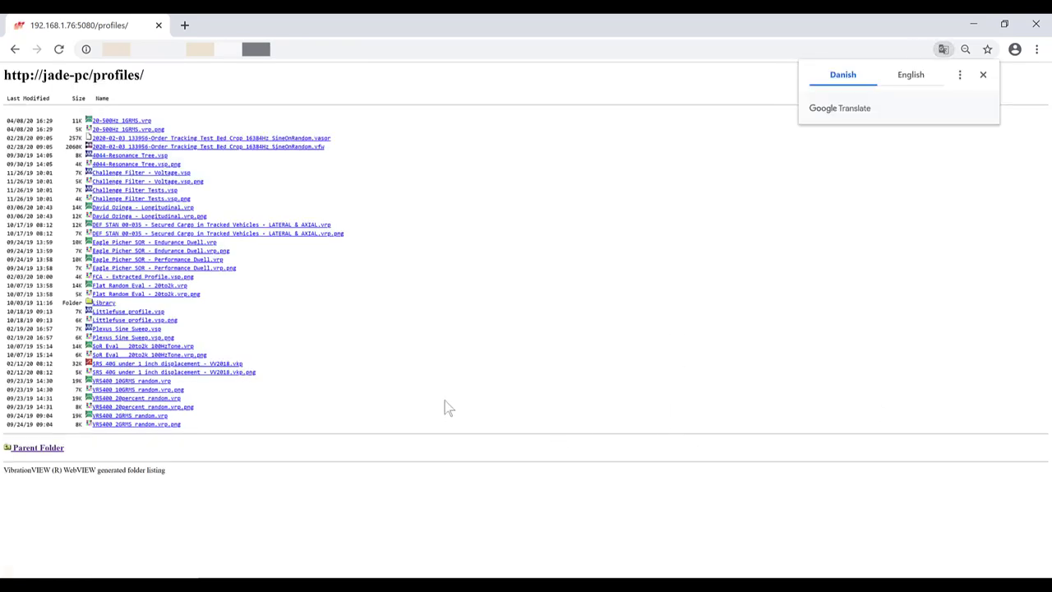
pyautogui.moveTo(247, 384)
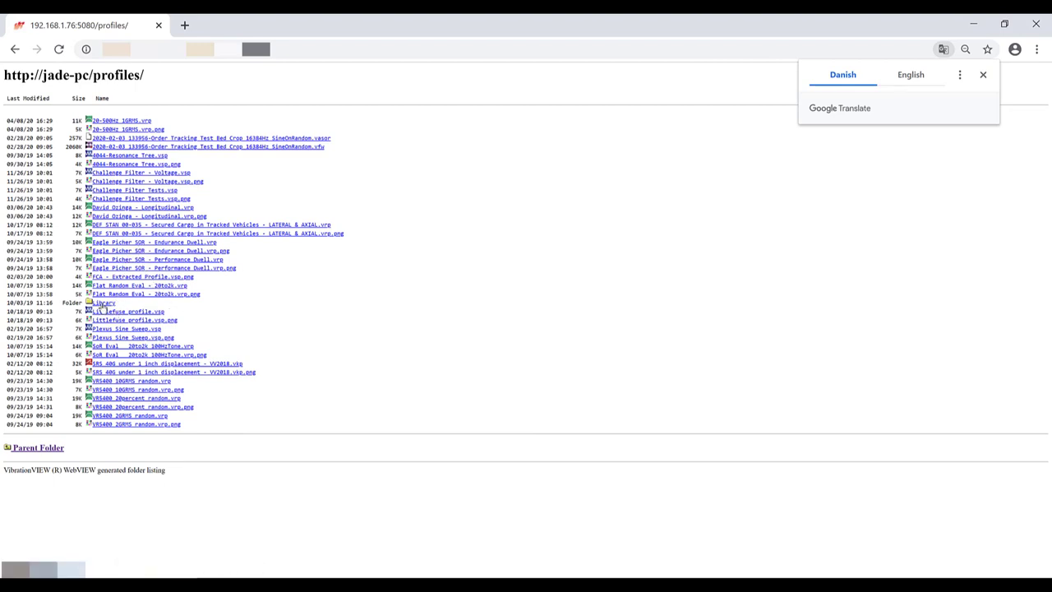
# Look inside the Library folder, then load the VR3400 2GRMS random test profile
pyautogui.click(101, 303)
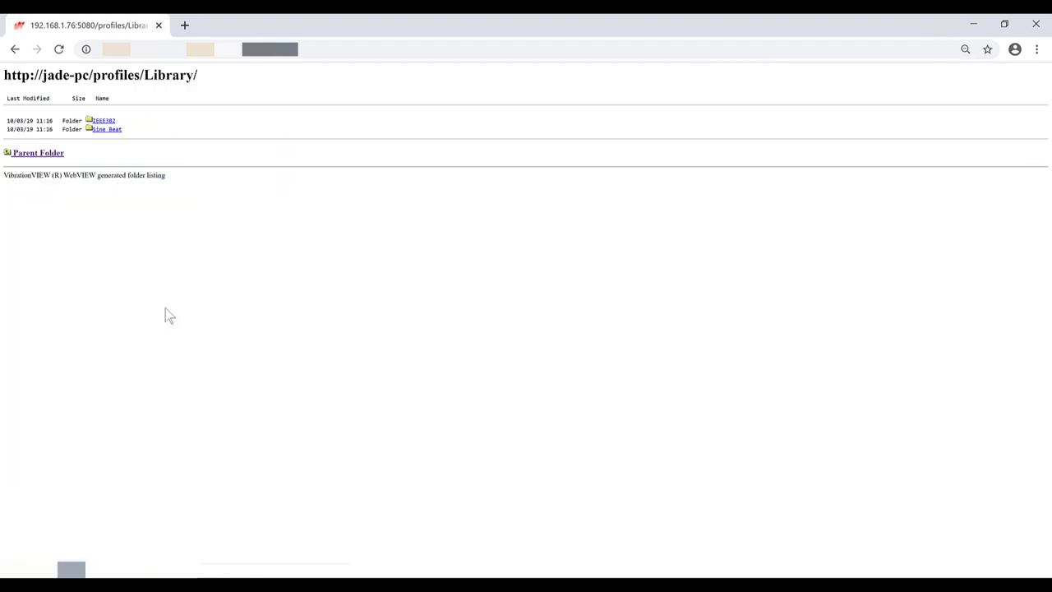
pyautogui.moveTo(105, 133)
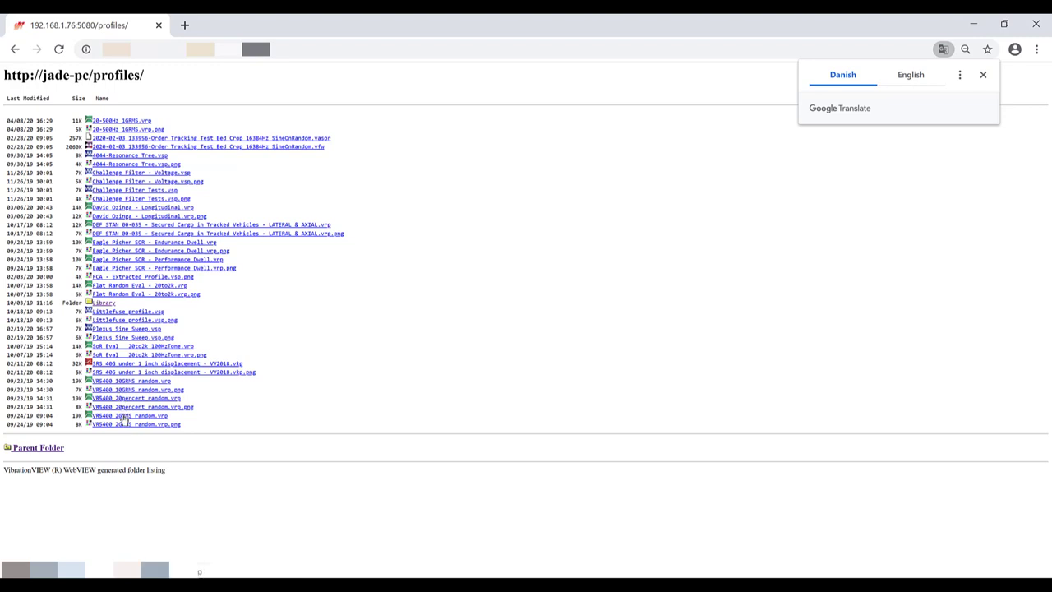
pyautogui.click(980, 74)
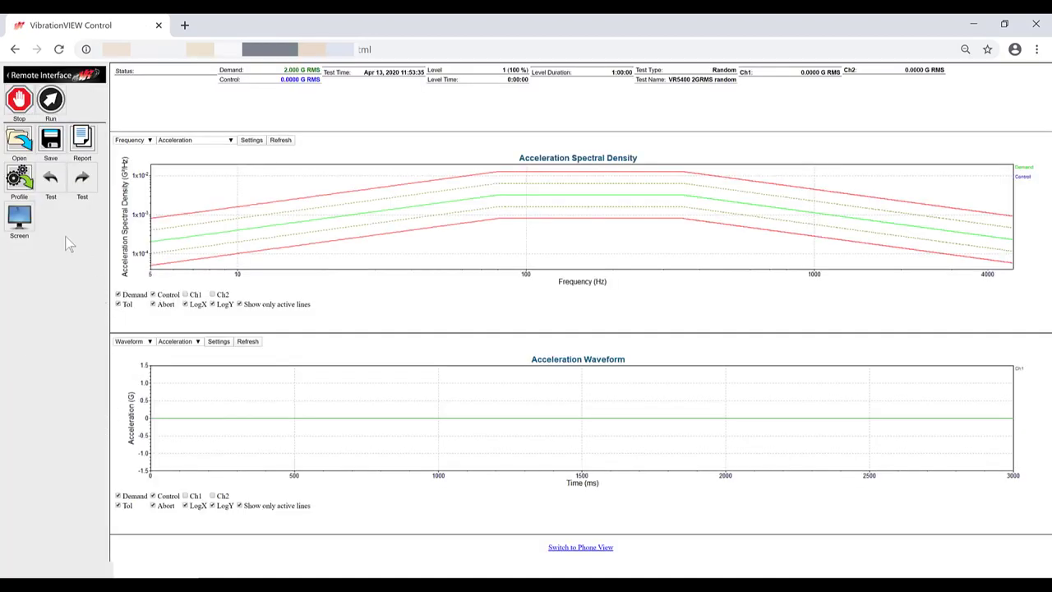
# Run the VR3400 2GRMS random test, then open a new blank browser tab
pyautogui.click(50, 100)
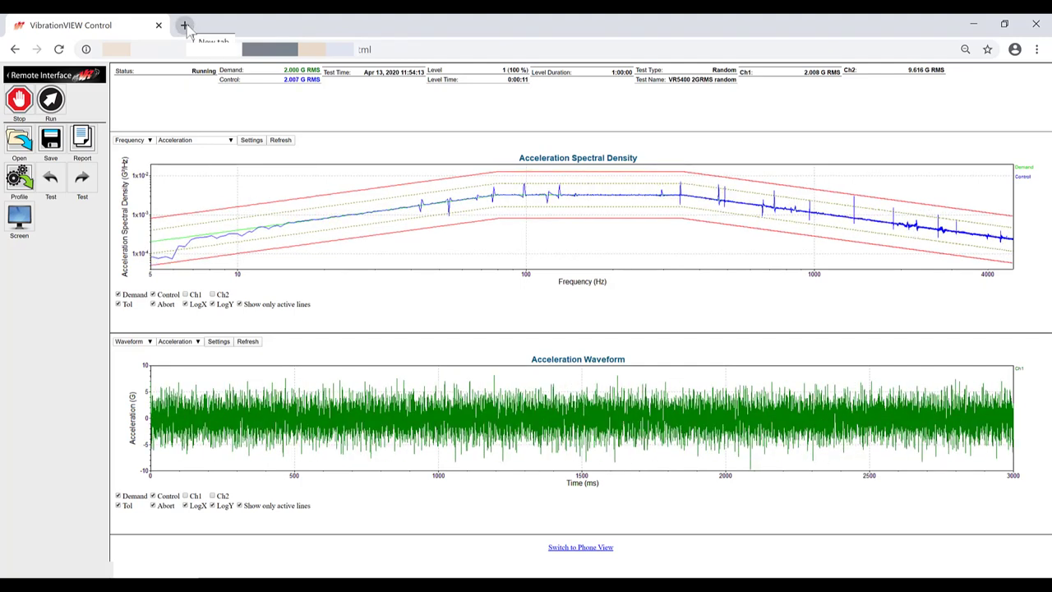
pyautogui.click(184, 26)
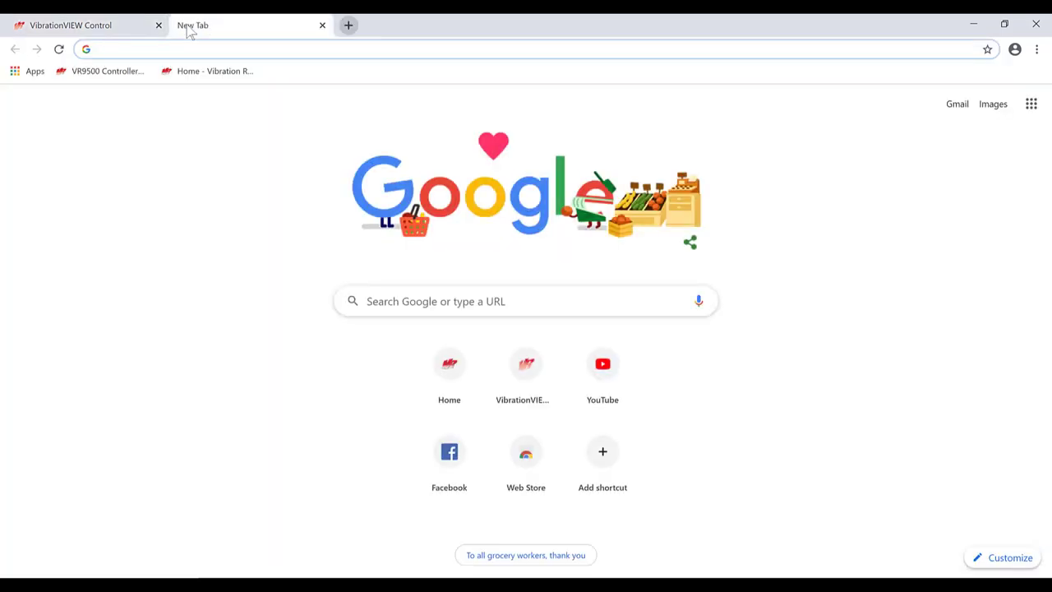
# Navigate to YouTube and enter YouTube Studio's live streaming page beside the running test
pyautogui.write('youtube.com')
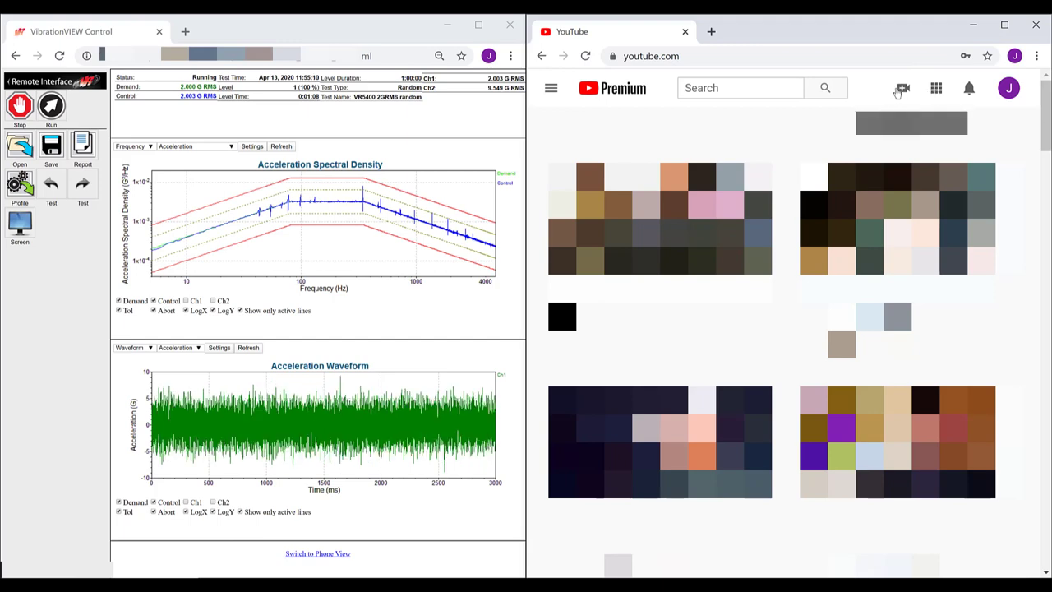
pyautogui.click(1012, 89)
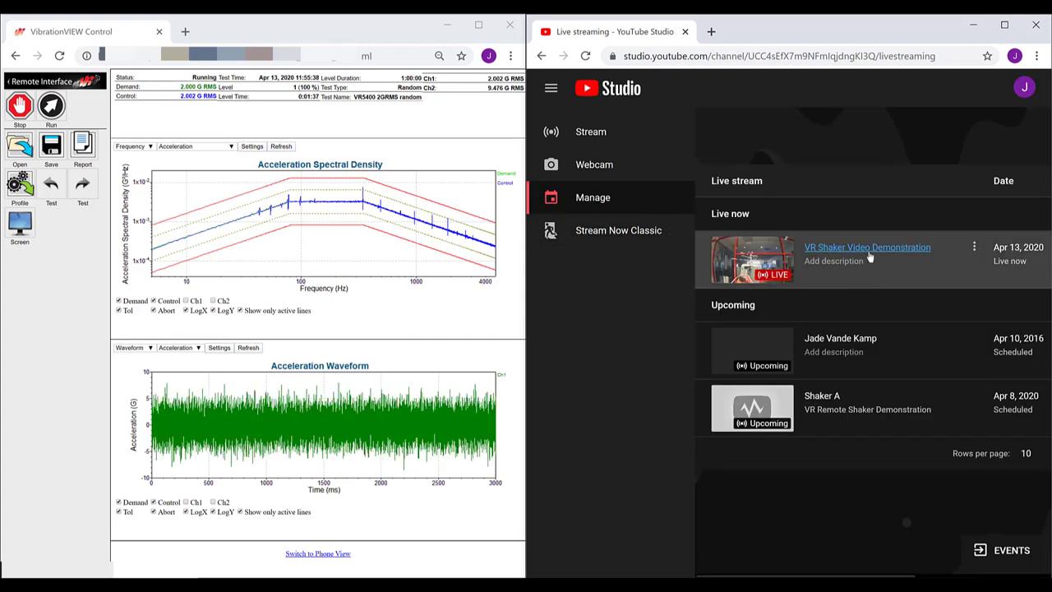
# Enter the live dashboard of the VR Shaker Video Demonstration stream to watch the shaker feed
pyautogui.click(868, 246)
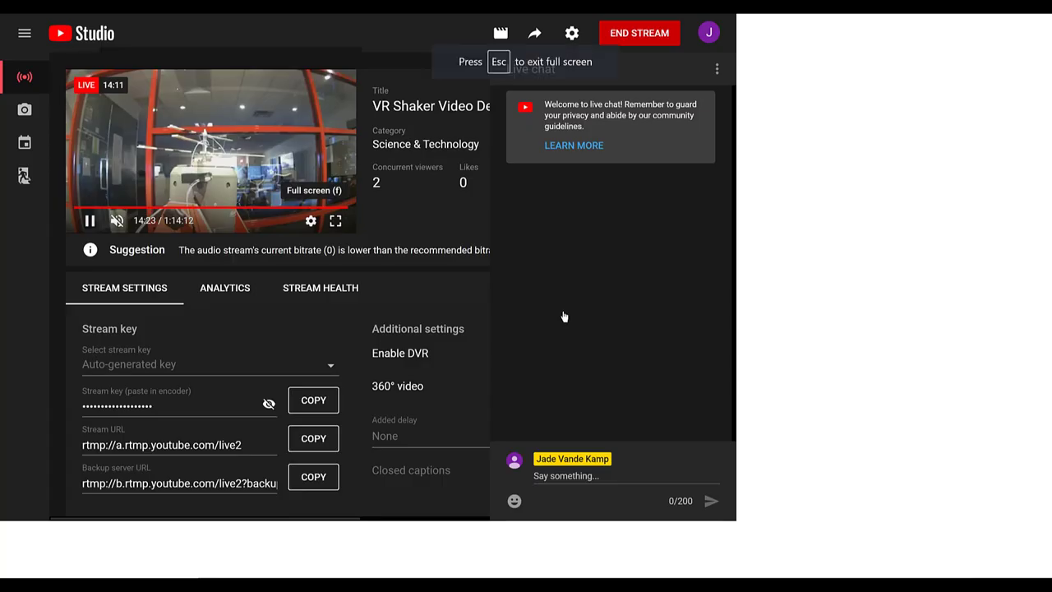
pyautogui.moveTo(562, 99)
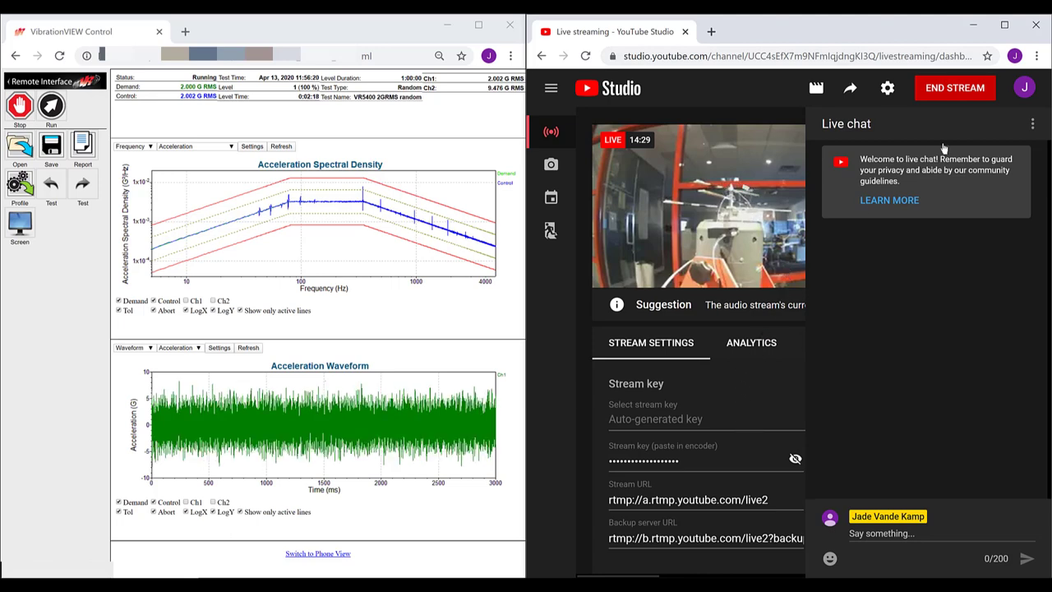
pyautogui.moveTo(1010, 241)
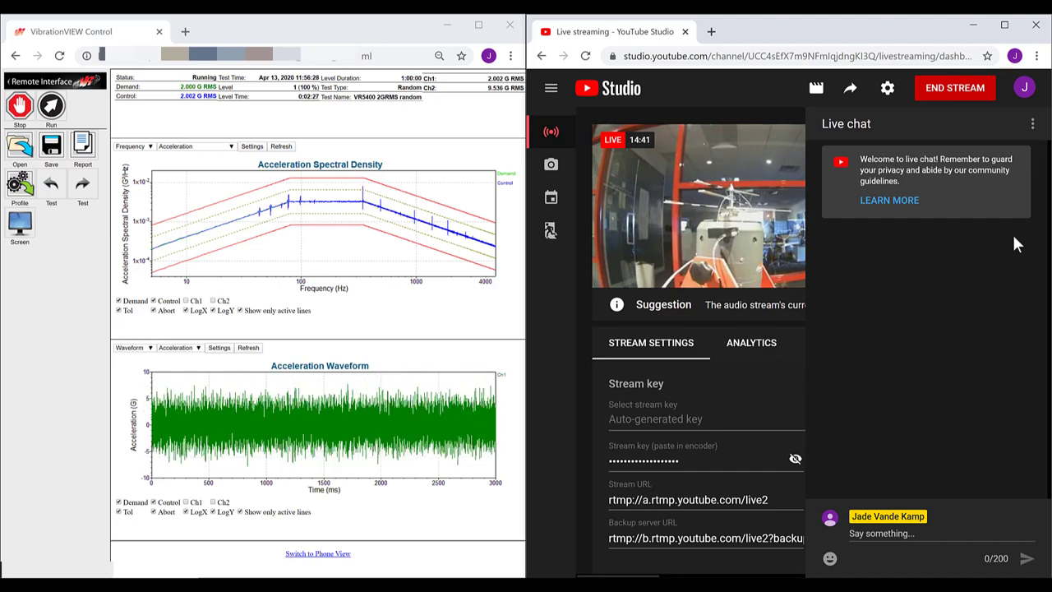
pyautogui.moveTo(782, 32)
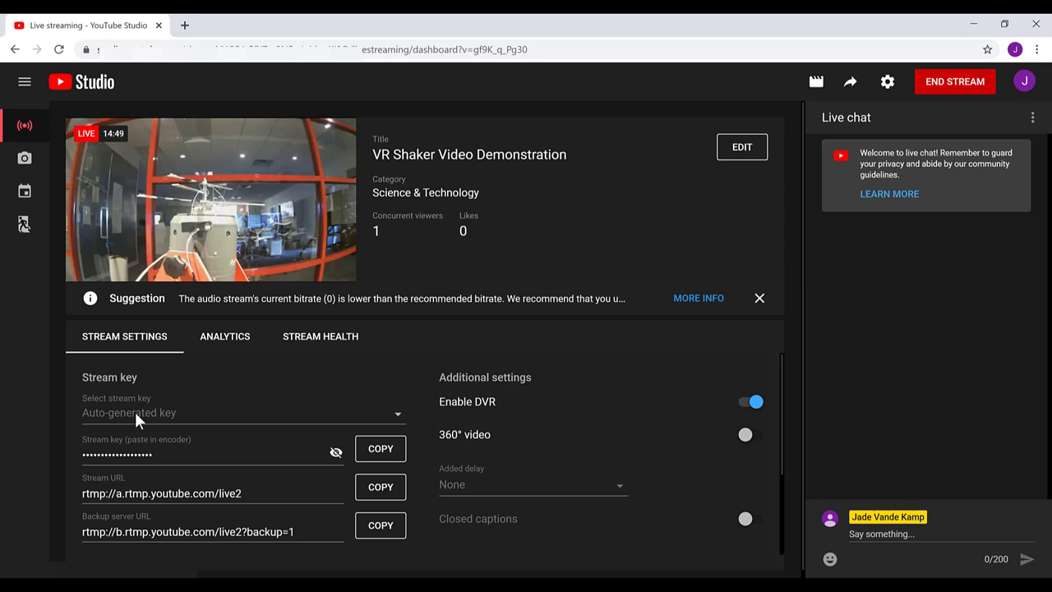
pyautogui.scroll(-3)
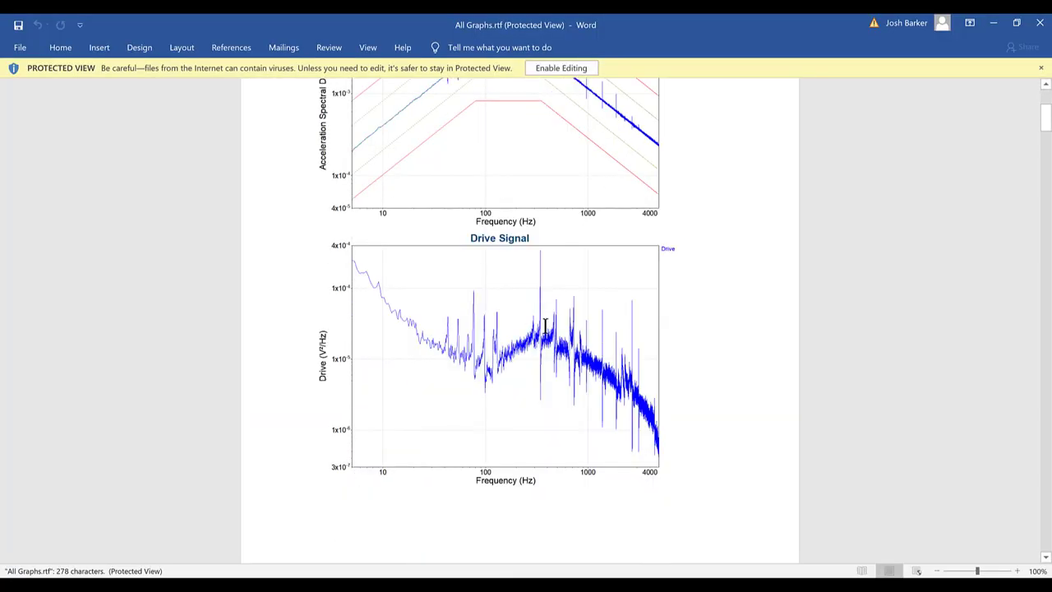
# Review the All Graphs report, then stop the running random shaker test from the remote Control panel
pyautogui.scroll(-3)
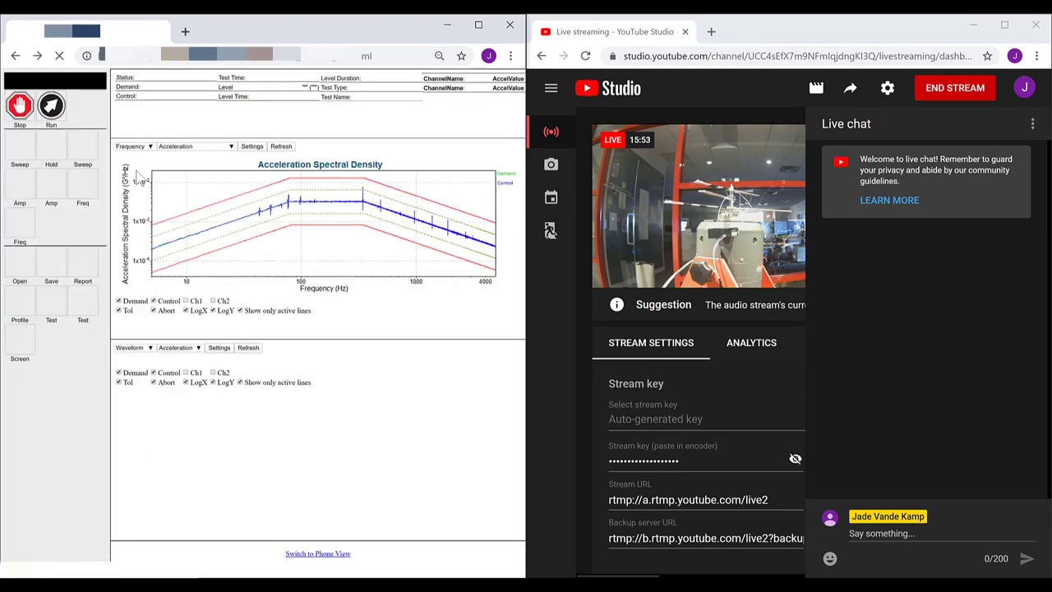
pyautogui.click(51, 108)
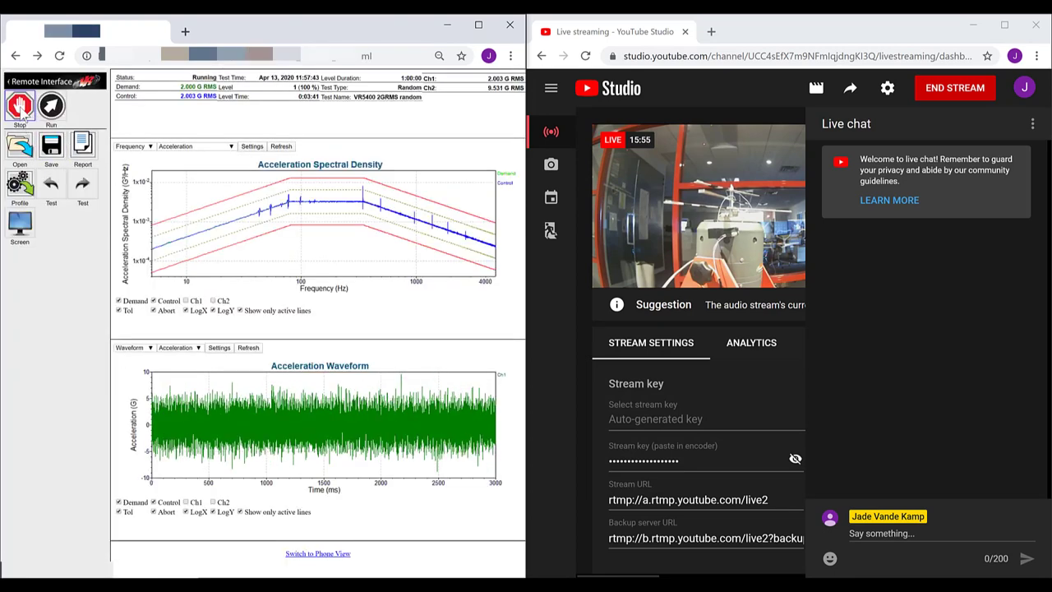
pyautogui.click(19, 110)
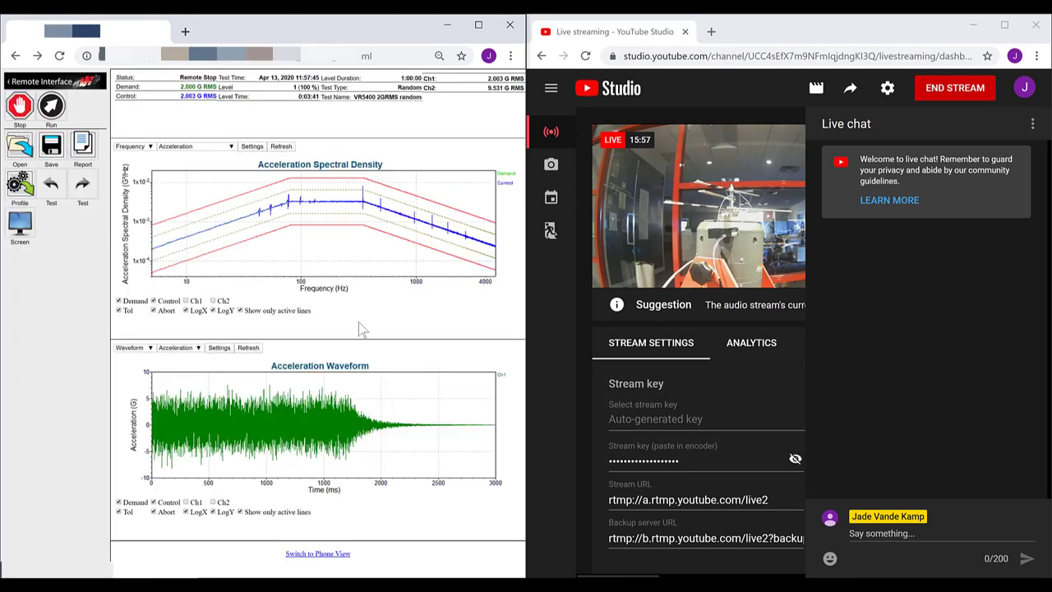